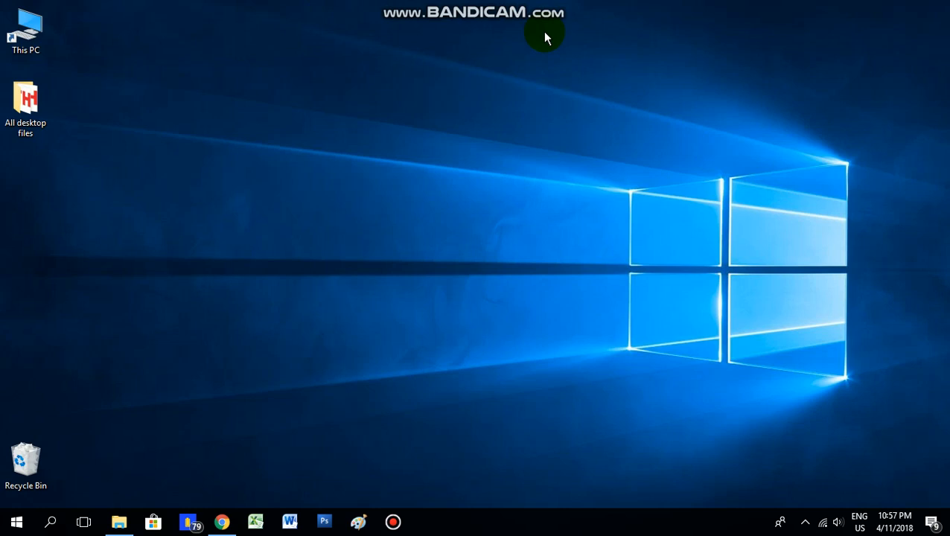
mouse_move(402, 491)
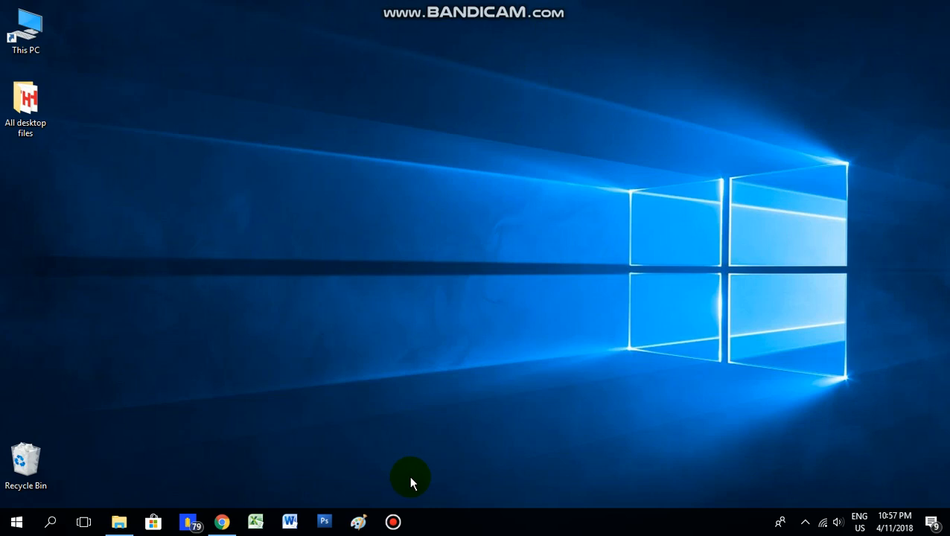
mouse_move(431, 471)
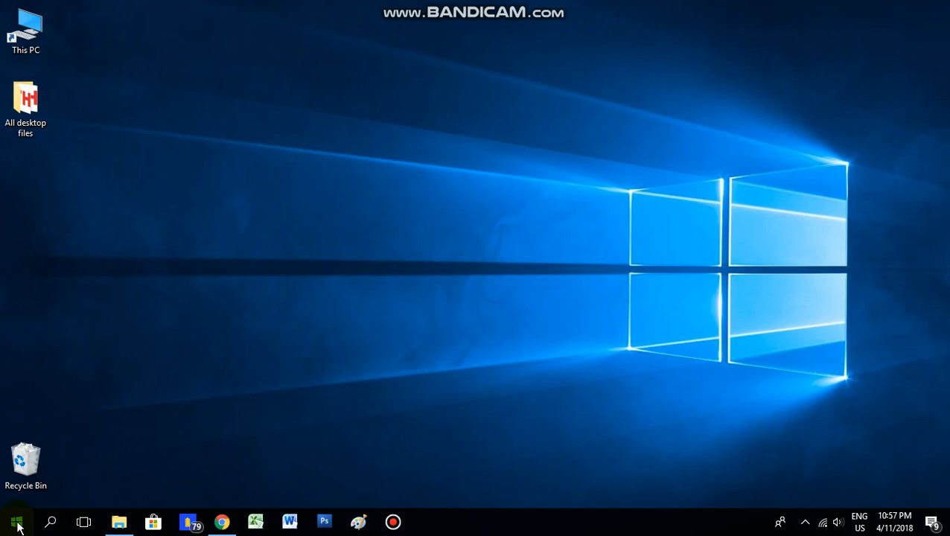
Bring up the Windows Start menu to reach AutoCAD 2013.
left_click(15, 521)
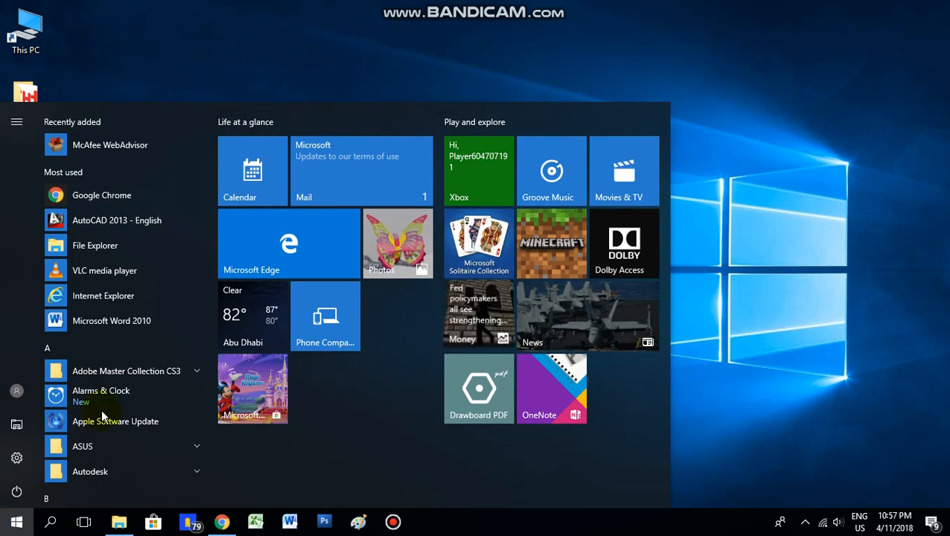
mouse_move(113, 226)
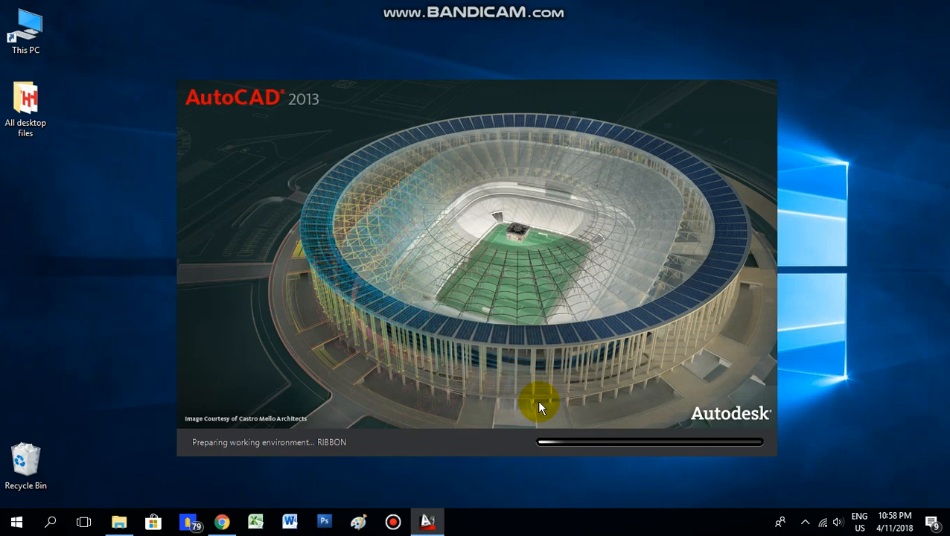
mouse_move(521, 408)
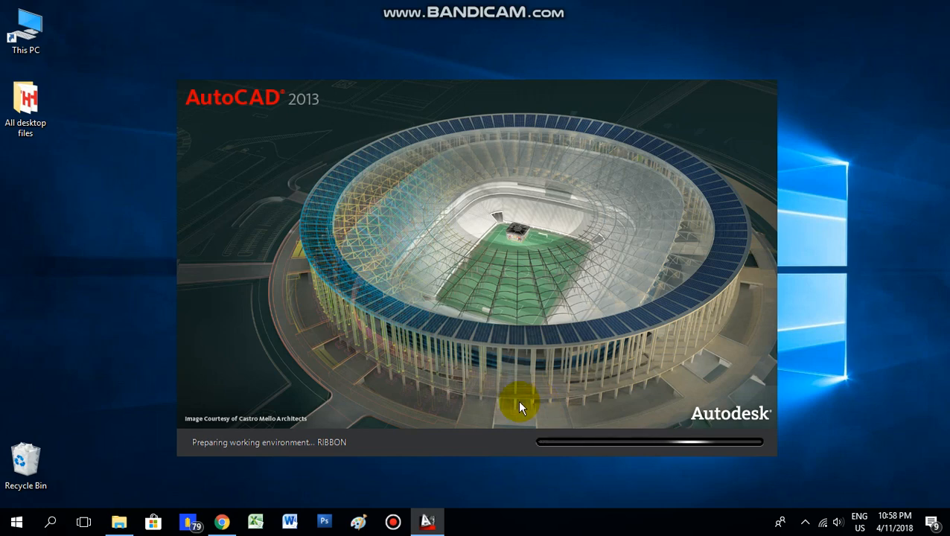
mouse_move(301, 107)
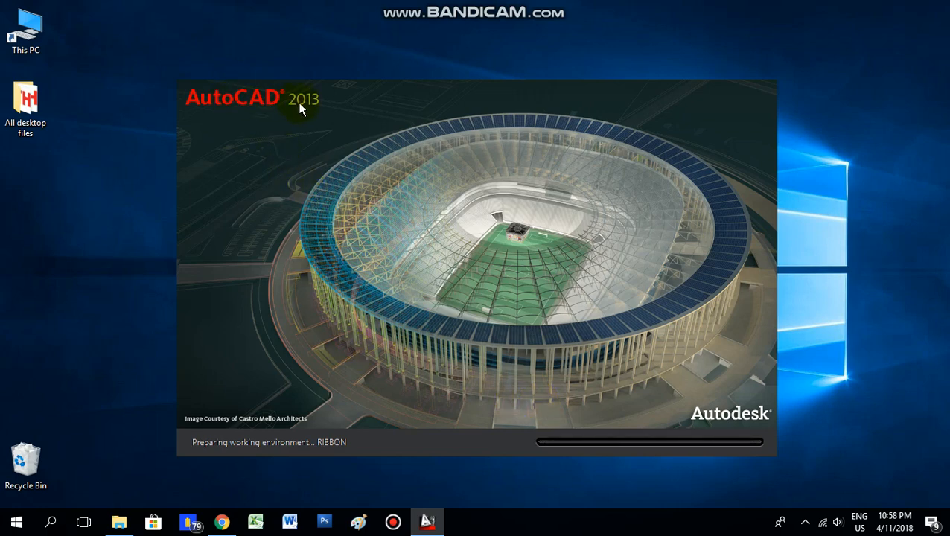
mouse_move(385, 206)
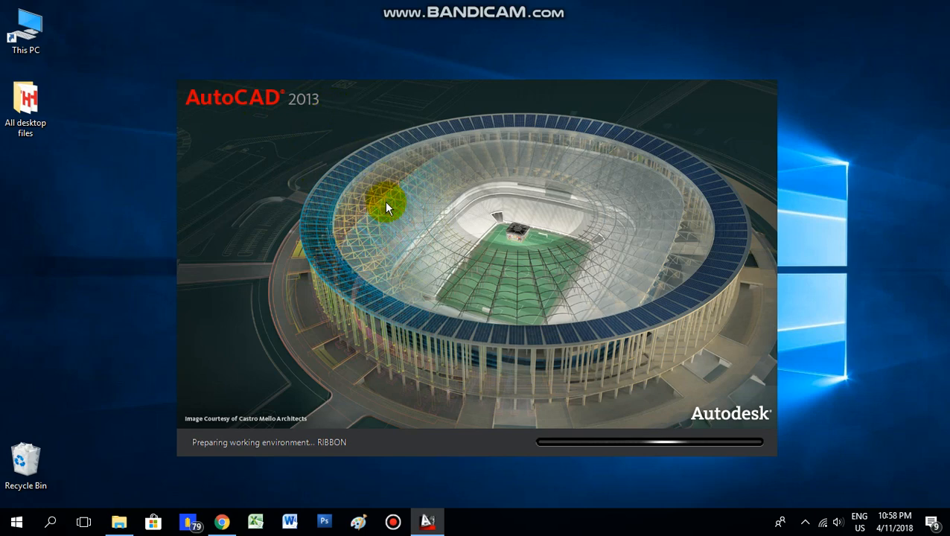
mouse_move(414, 276)
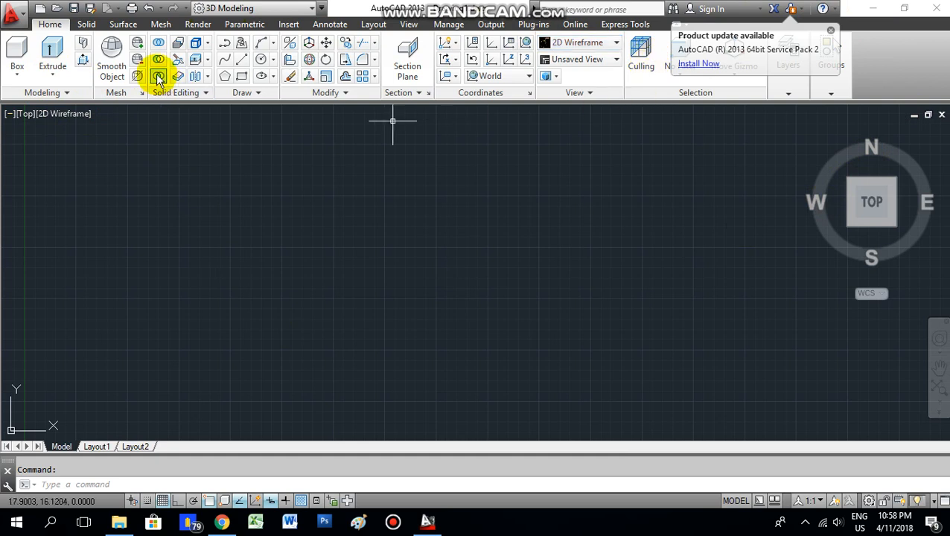
mouse_move(84, 268)
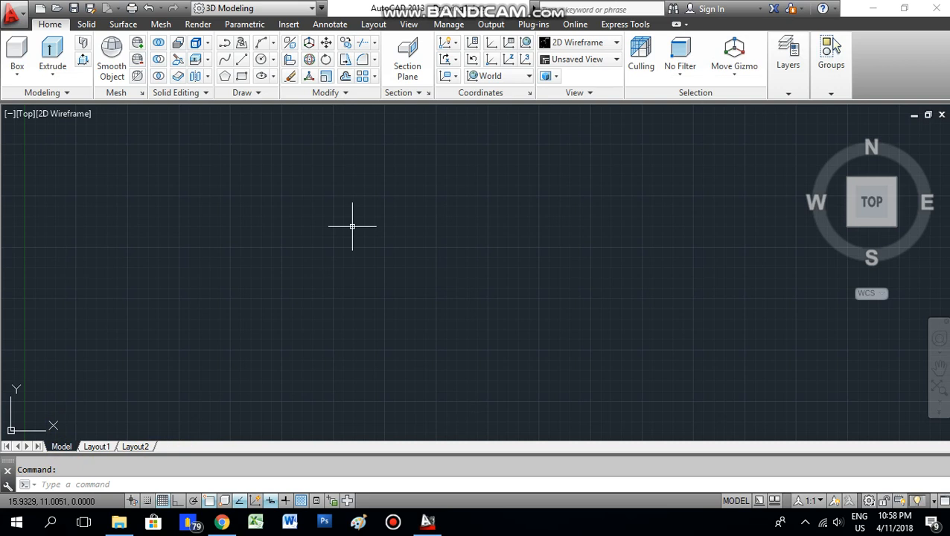
mouse_move(655, 329)
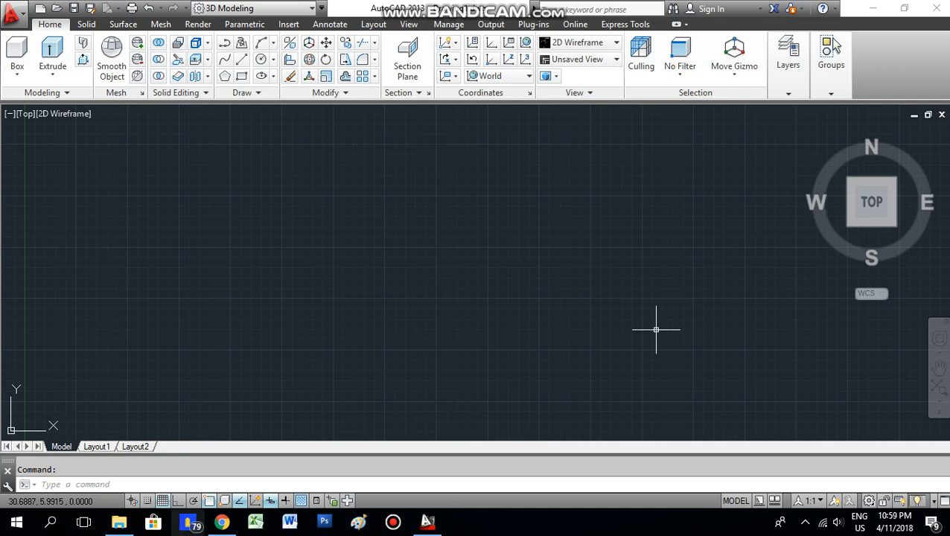
mouse_move(129, 354)
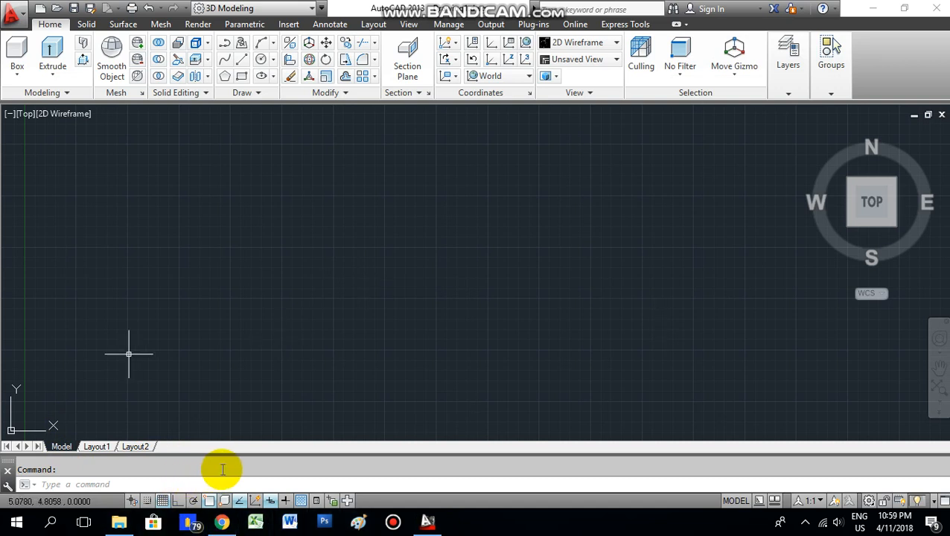
mouse_move(185, 479)
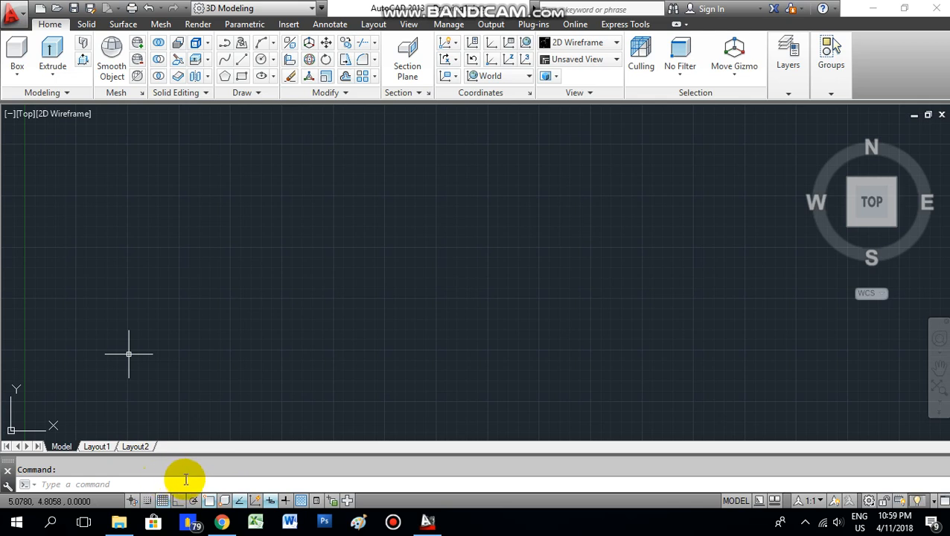
mouse_move(138, 483)
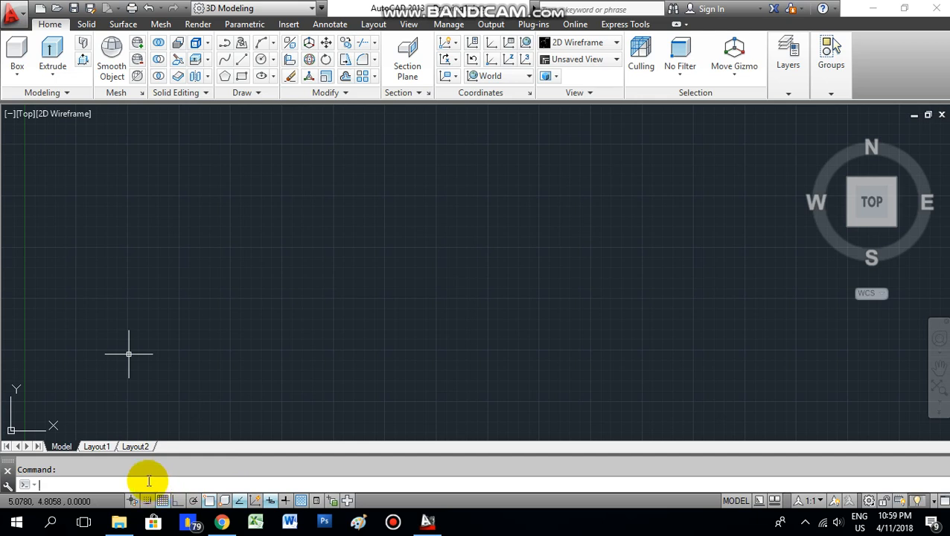
mouse_move(141, 500)
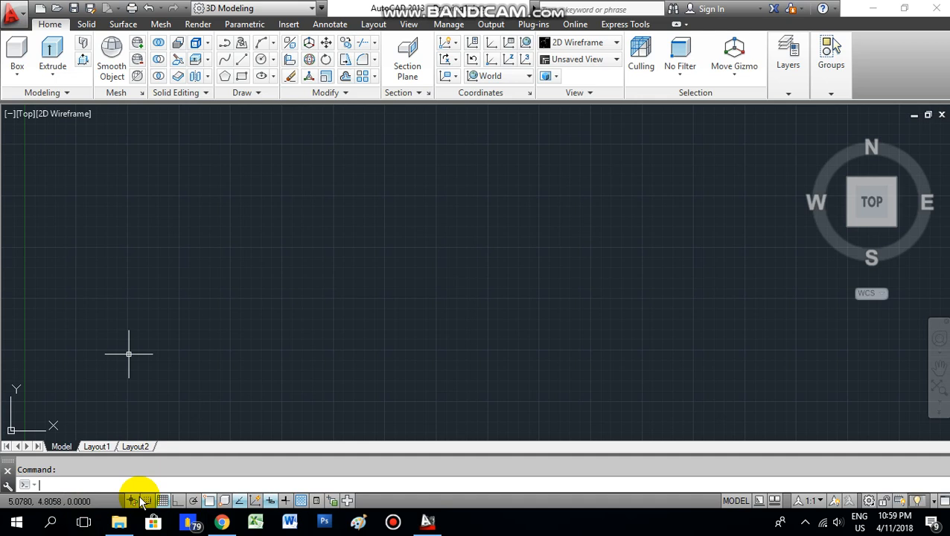
mouse_move(363, 500)
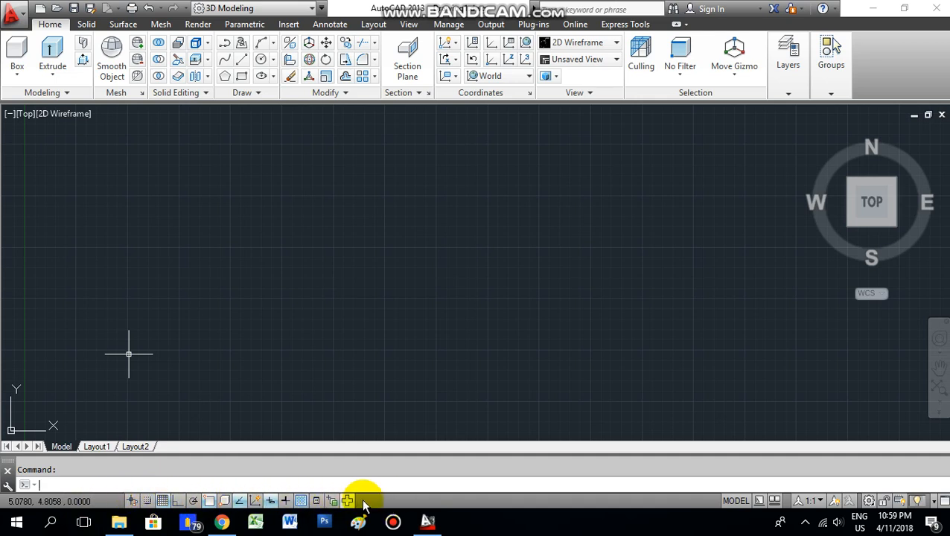
mouse_move(212, 506)
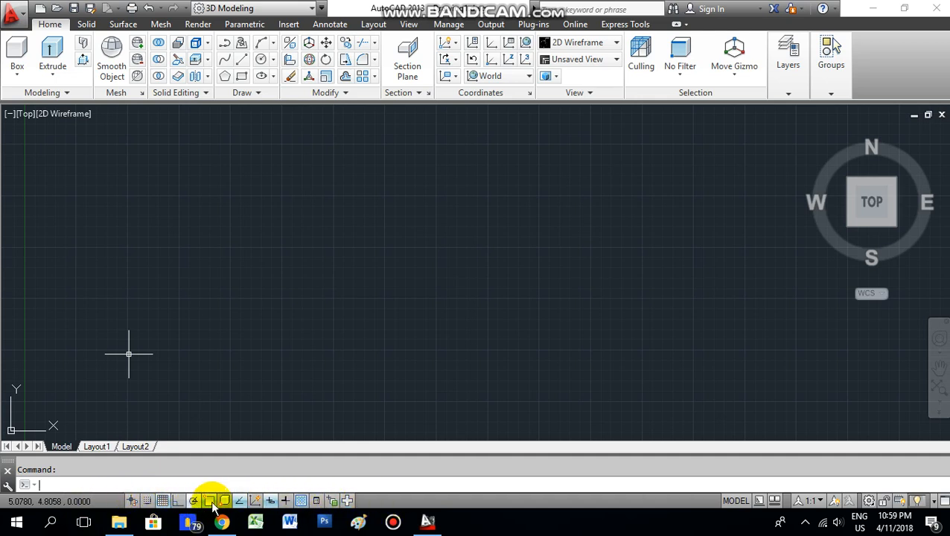
mouse_move(349, 503)
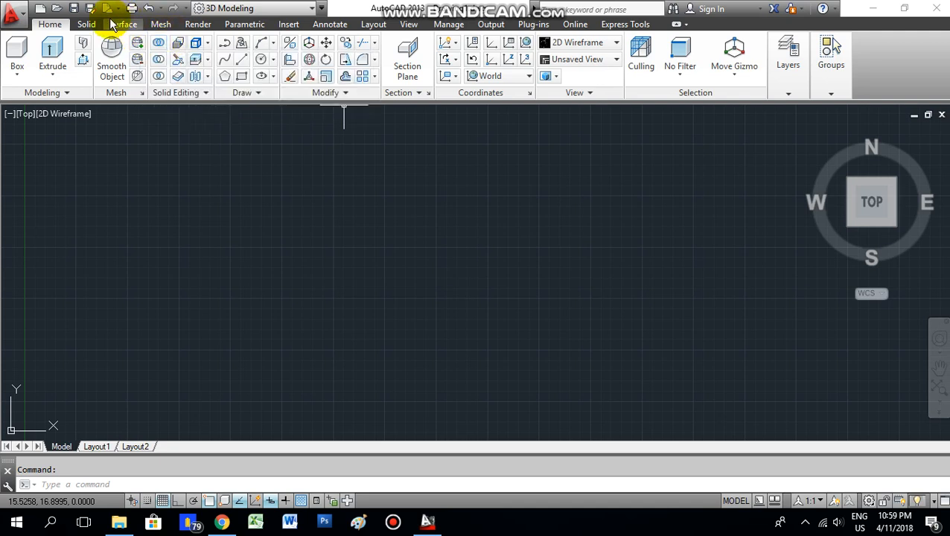
mouse_move(364, 311)
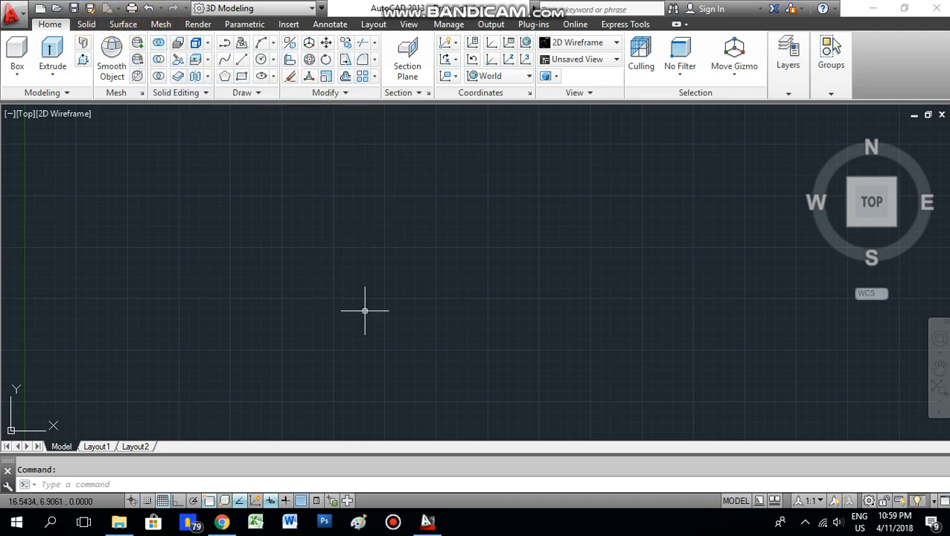
mouse_move(441, 354)
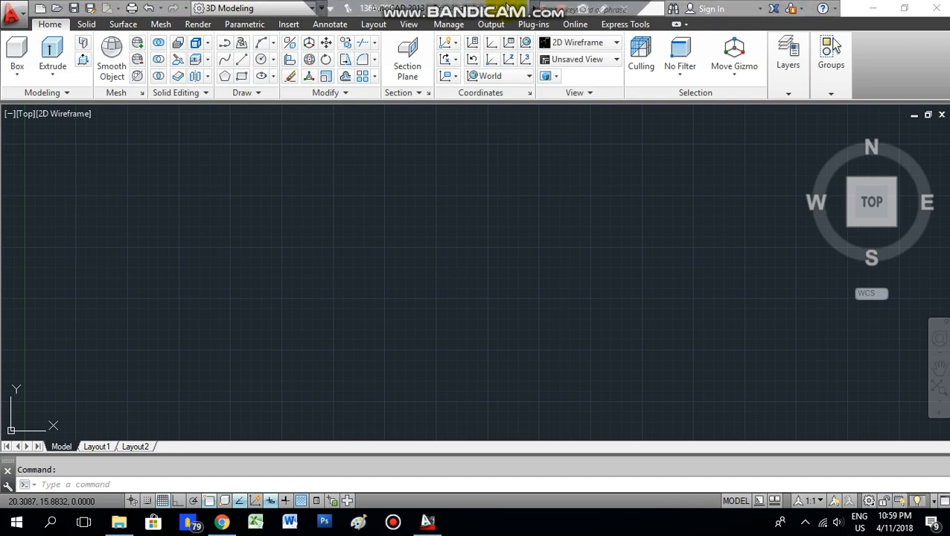
Run the UNITS command (UN) to reach the Drawing Units dialog.
left_click(183, 484)
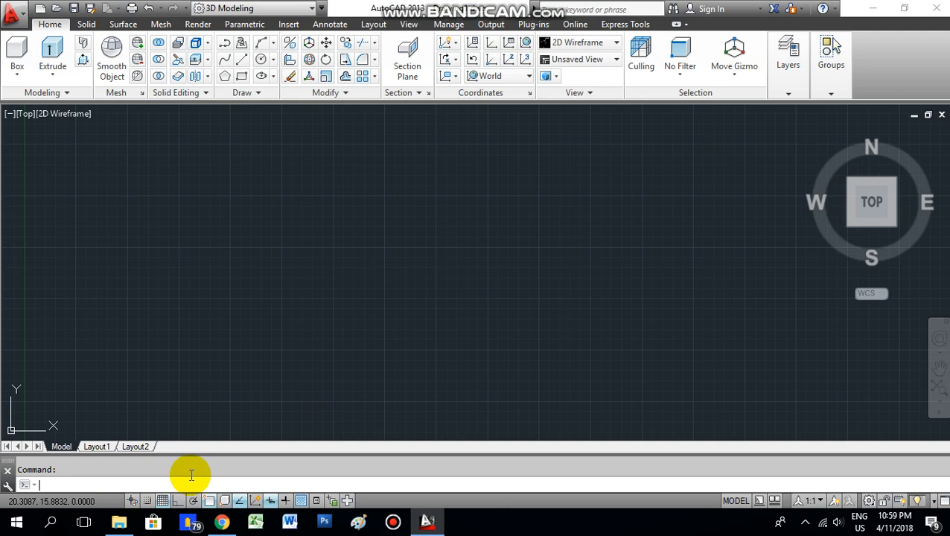
type("un")
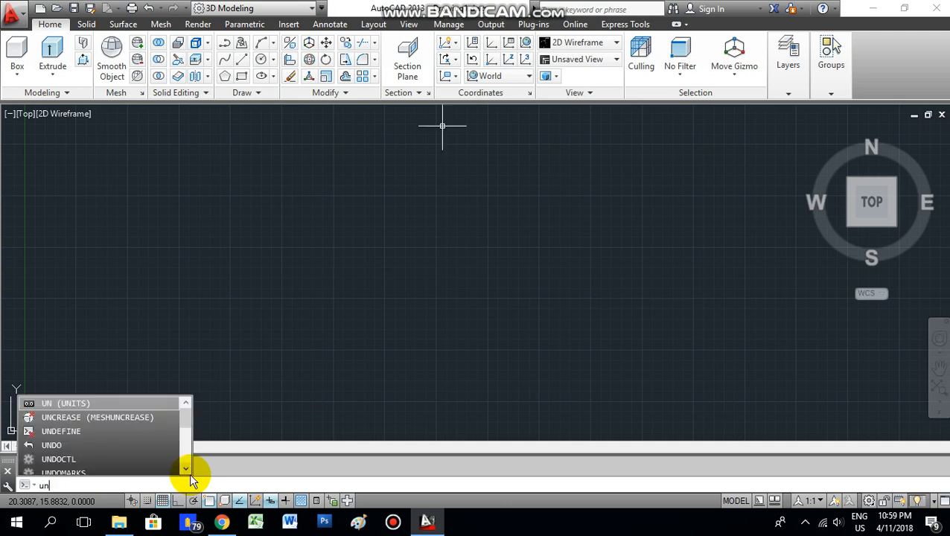
left_click(66, 402)
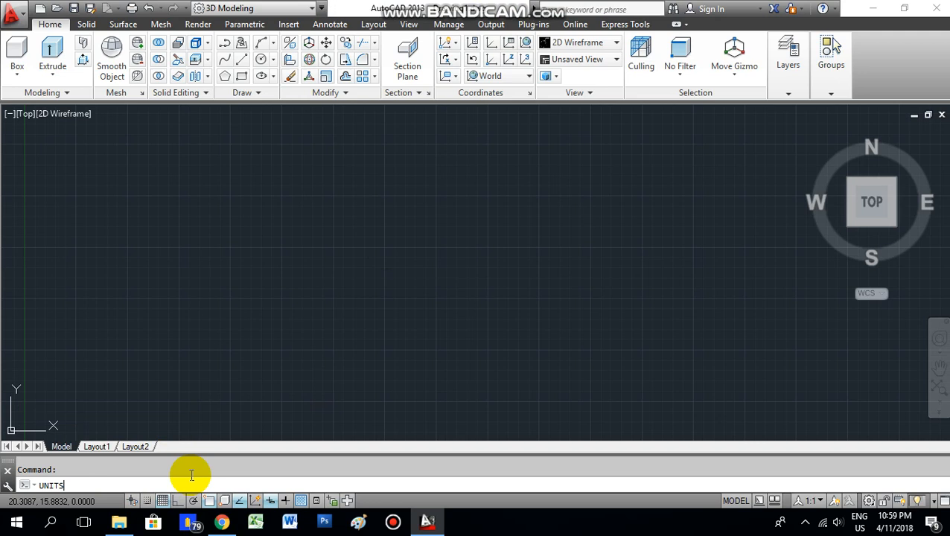
key("Return")
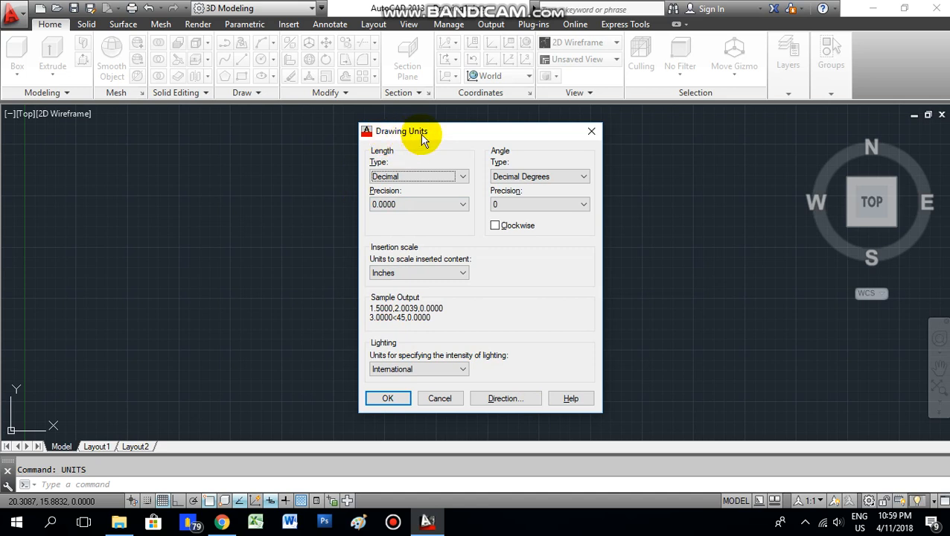
mouse_move(446, 138)
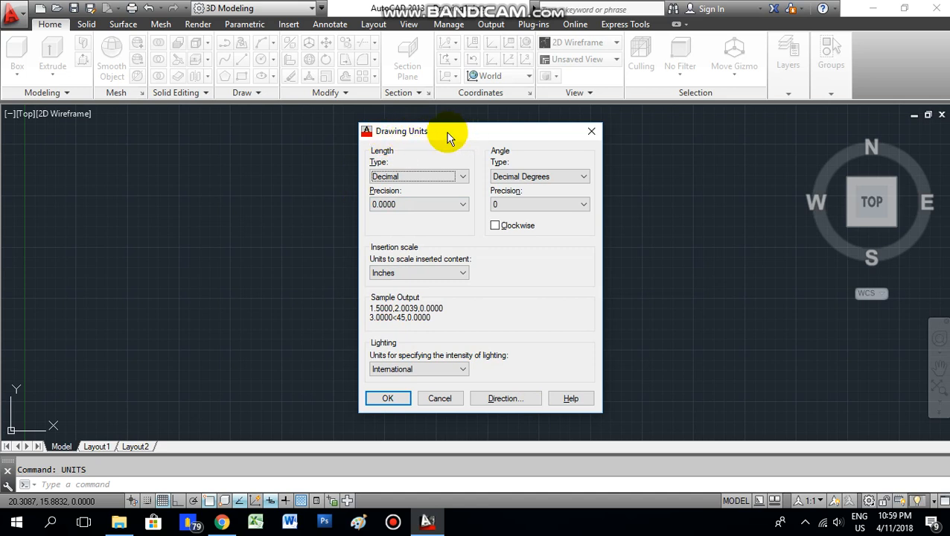
mouse_move(384, 160)
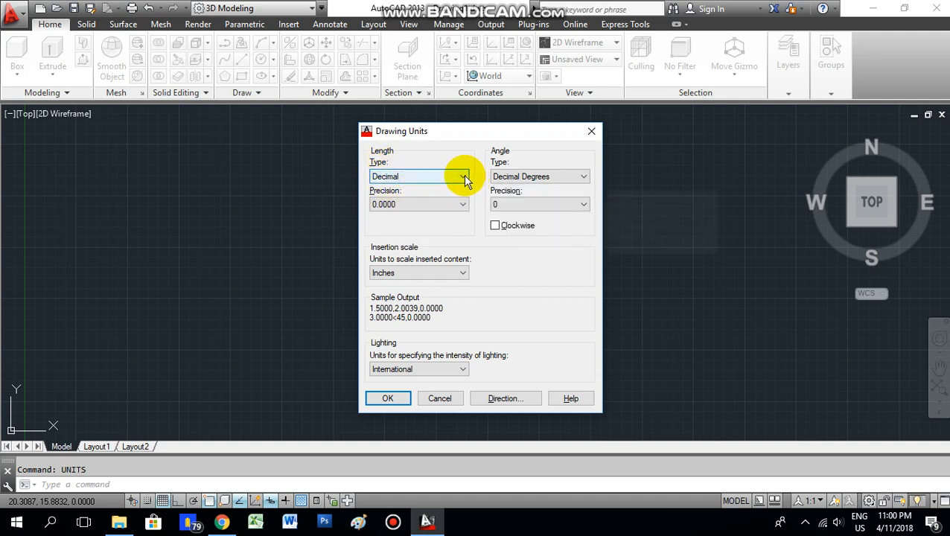
Keep decimal degrees with 0.00 angle precision, set insertion scale to millimeters, and confirm.
left_click(463, 204)
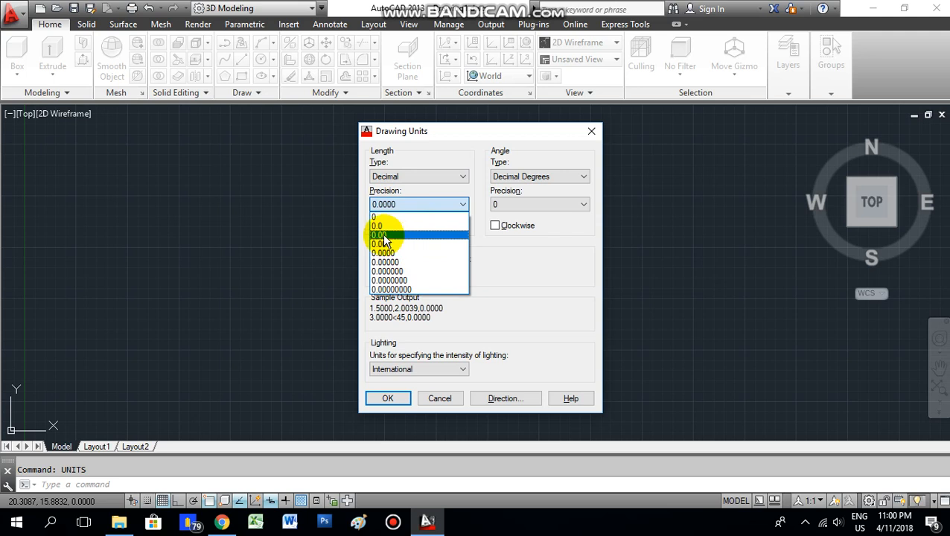
left_click(383, 236)
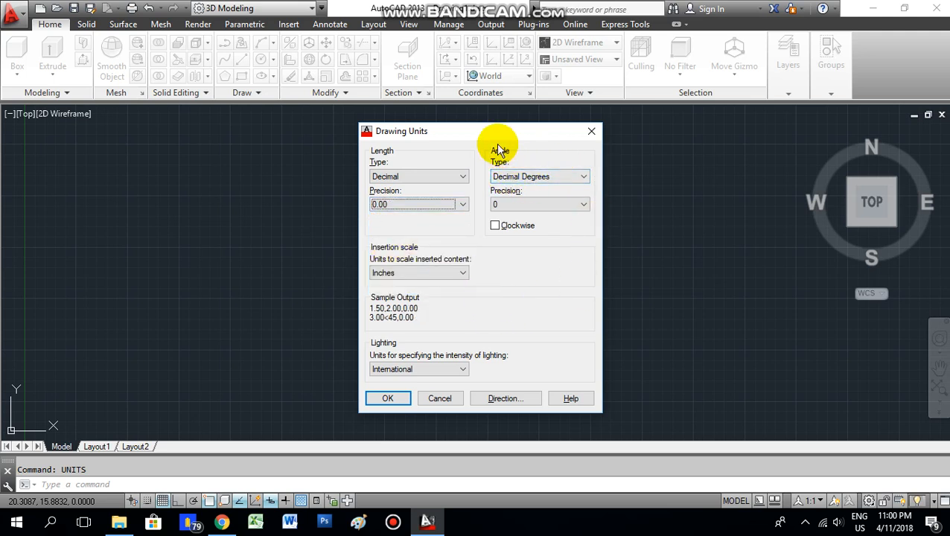
mouse_move(569, 182)
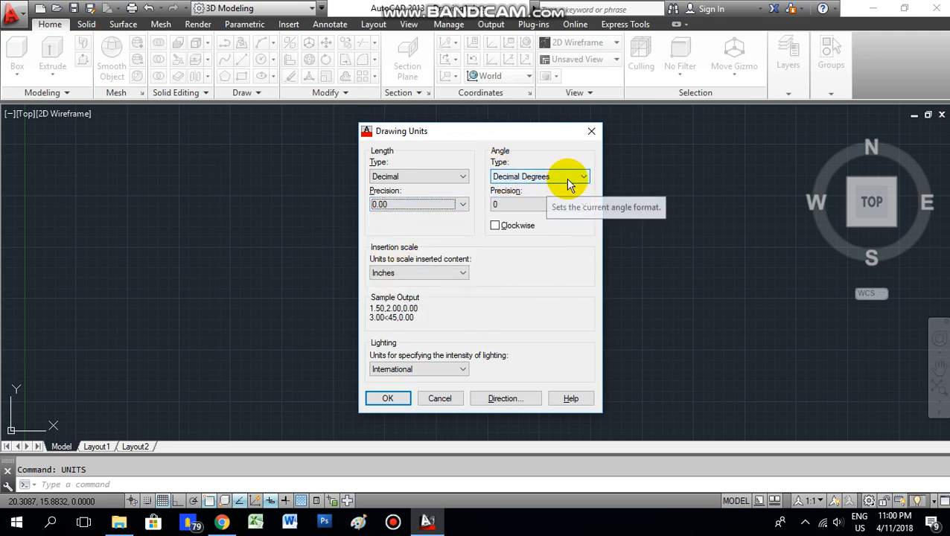
left_click(583, 176)
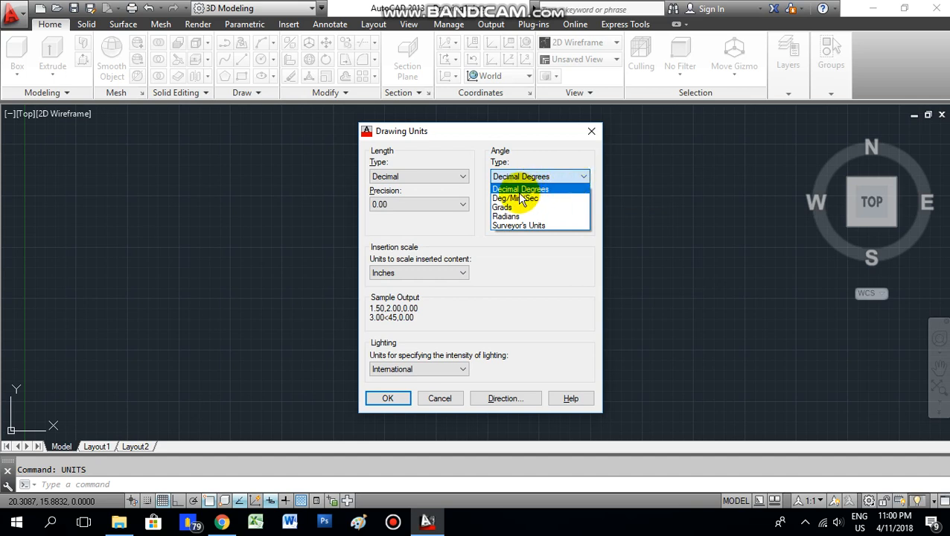
left_click(519, 187)
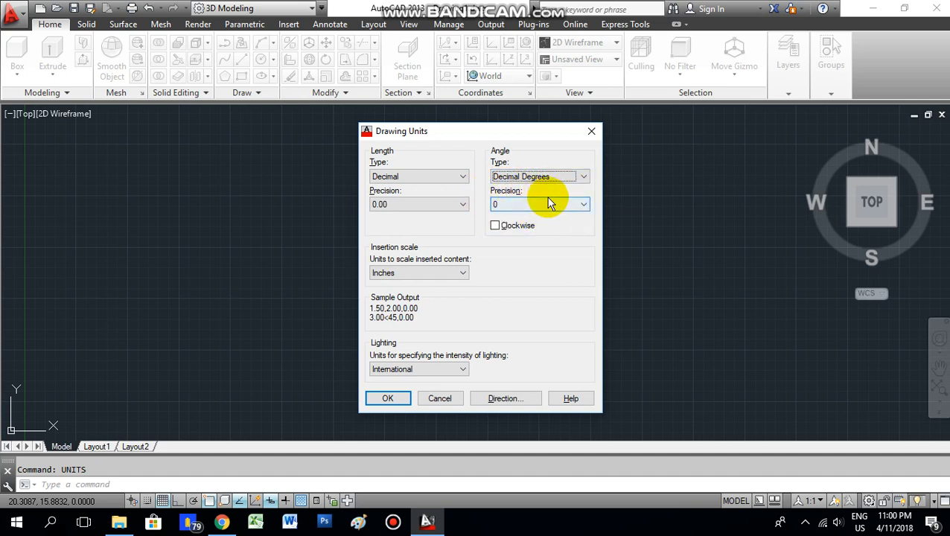
left_click(541, 204)
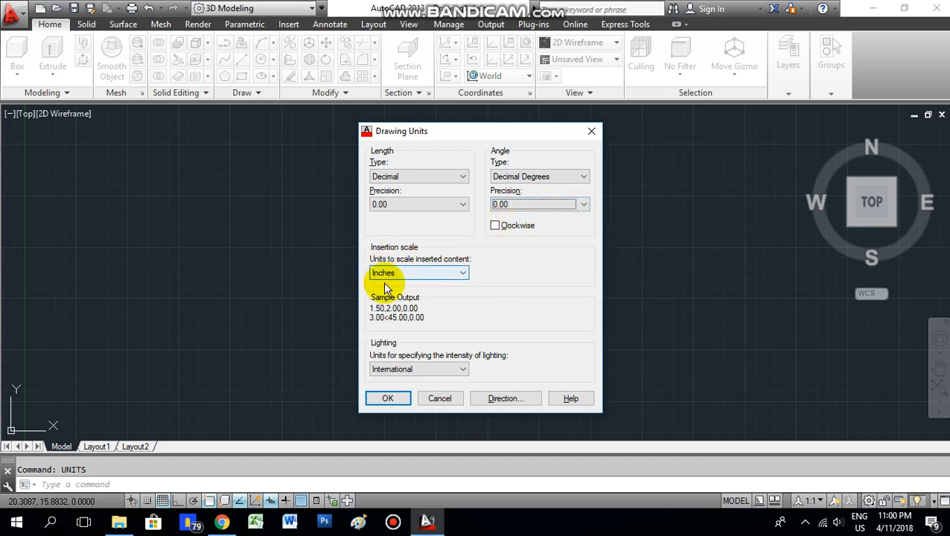
mouse_move(435, 275)
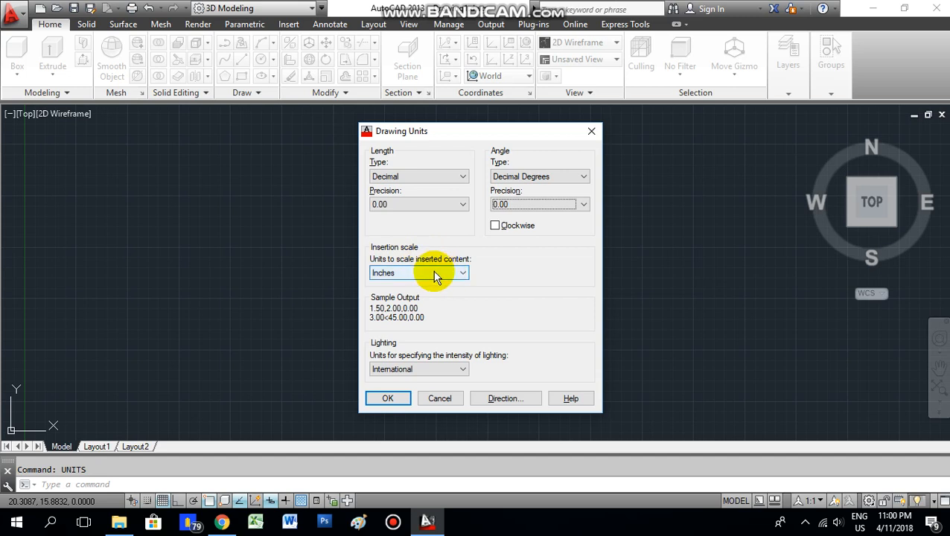
left_click(461, 272)
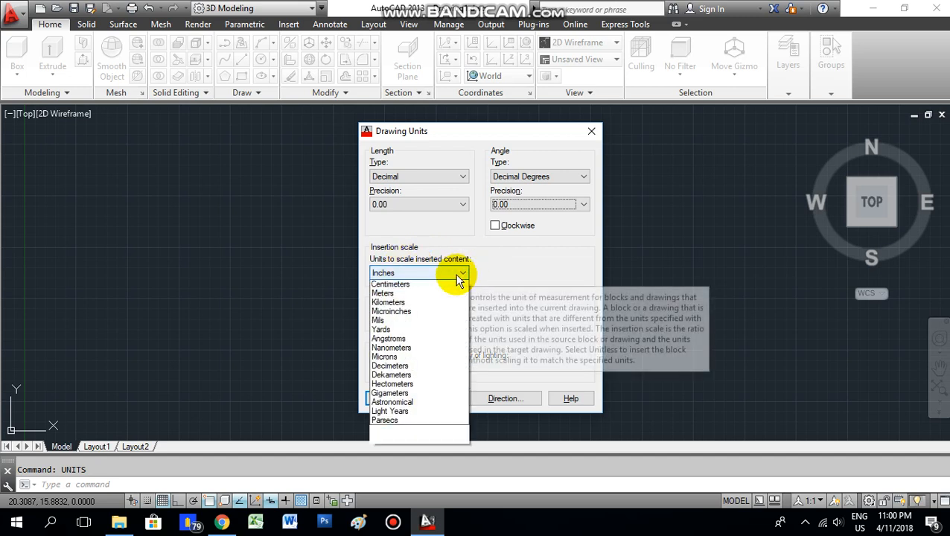
left_click(417, 283)
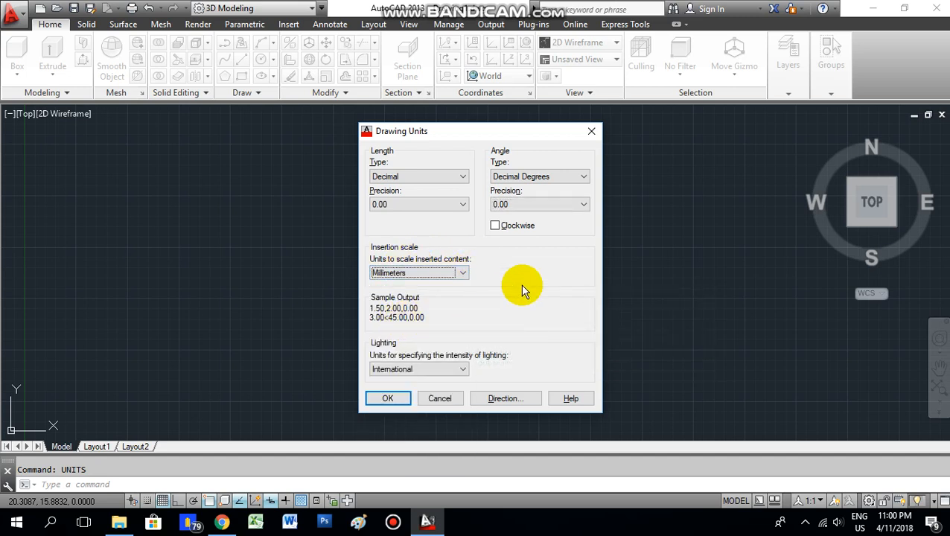
mouse_move(425, 304)
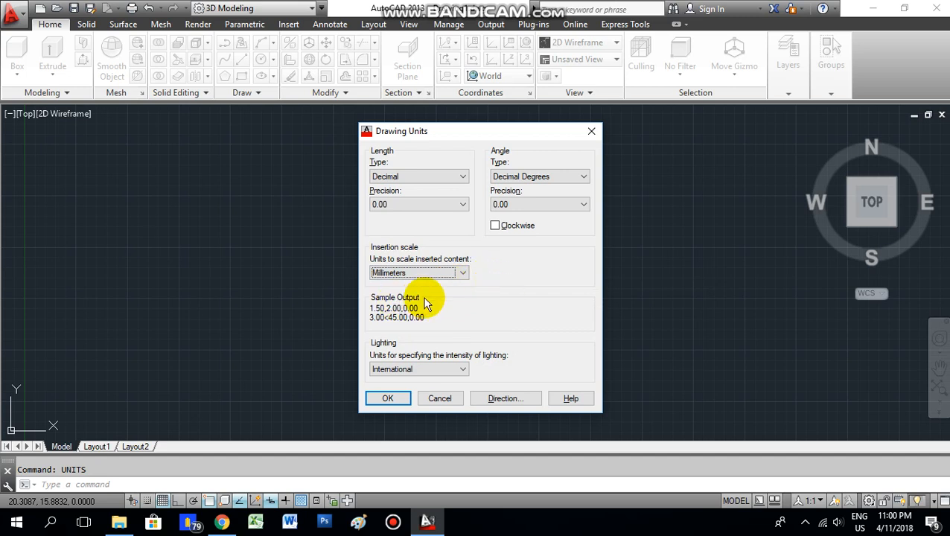
mouse_move(484, 281)
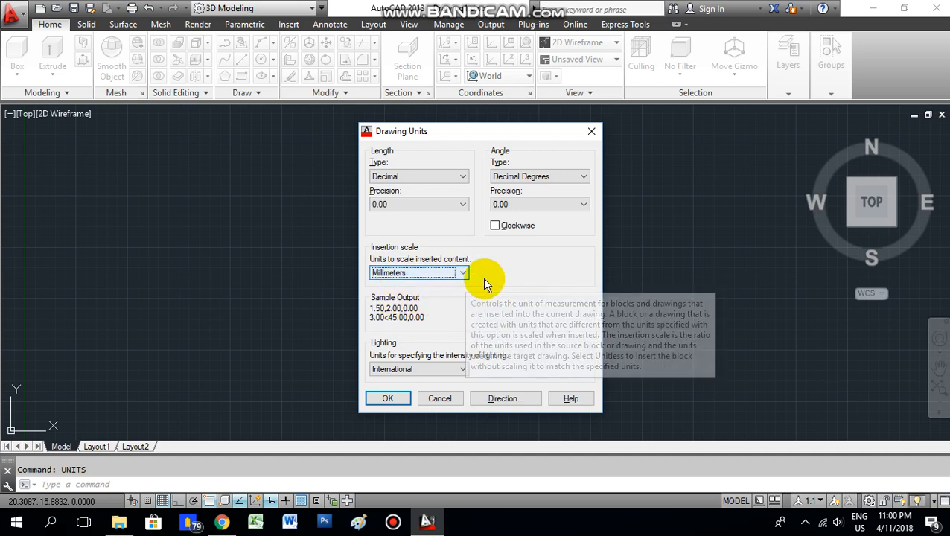
mouse_move(534, 269)
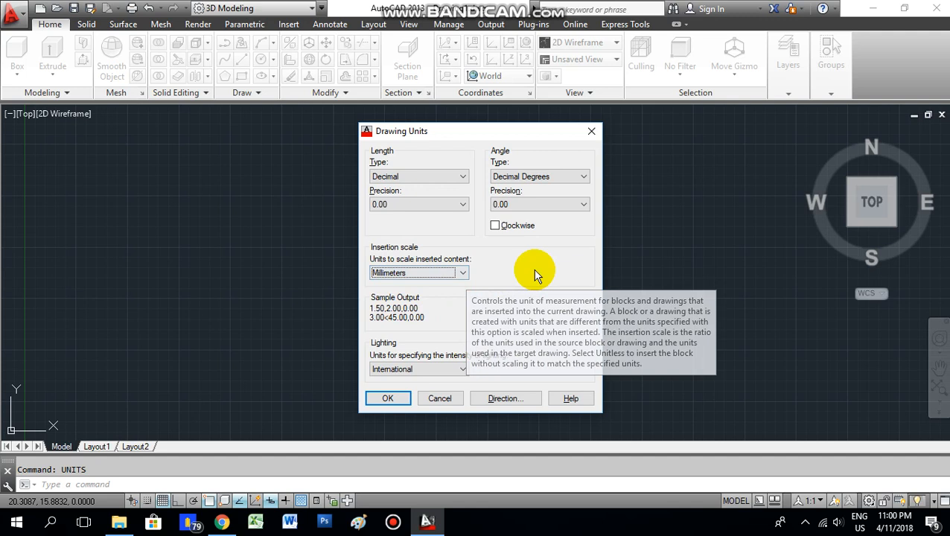
mouse_move(439, 398)
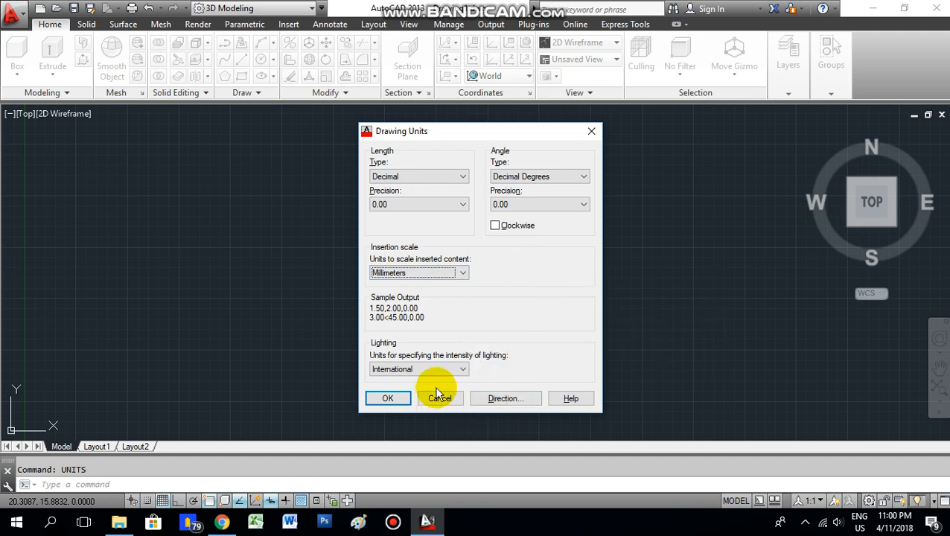
mouse_move(387, 398)
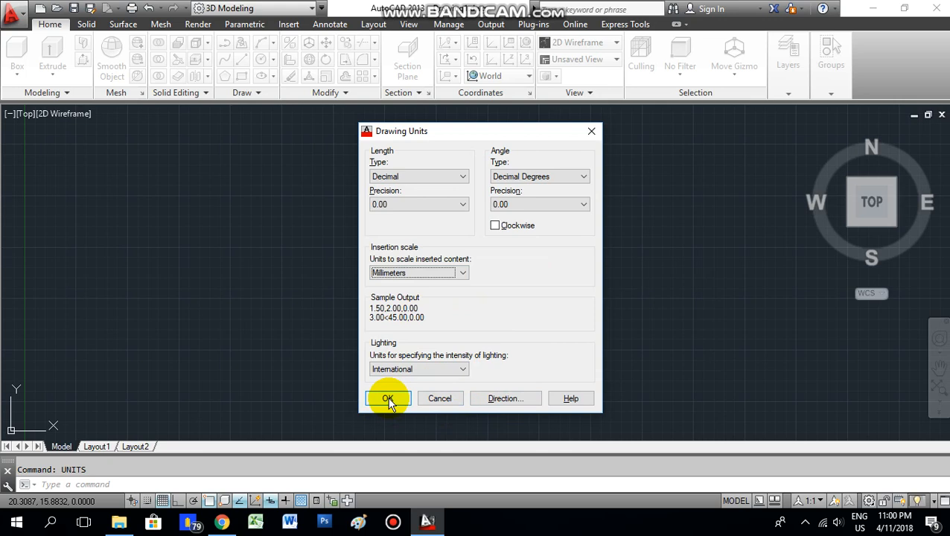
left_click(387, 399)
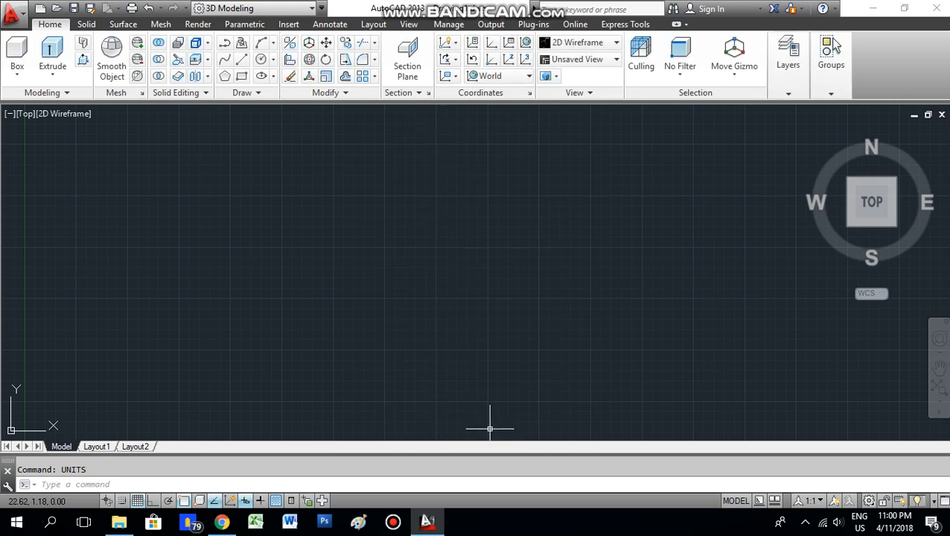
mouse_move(488, 424)
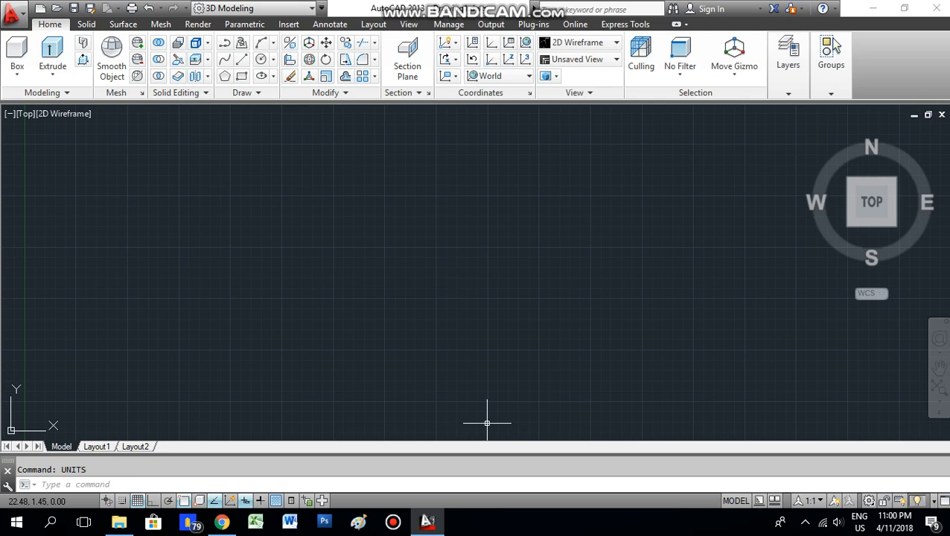
mouse_move(415, 433)
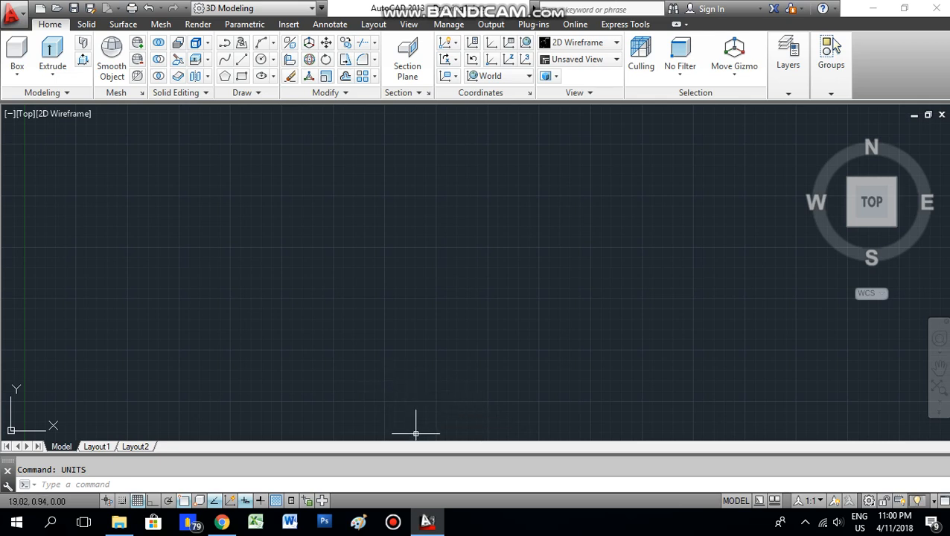
mouse_move(416, 430)
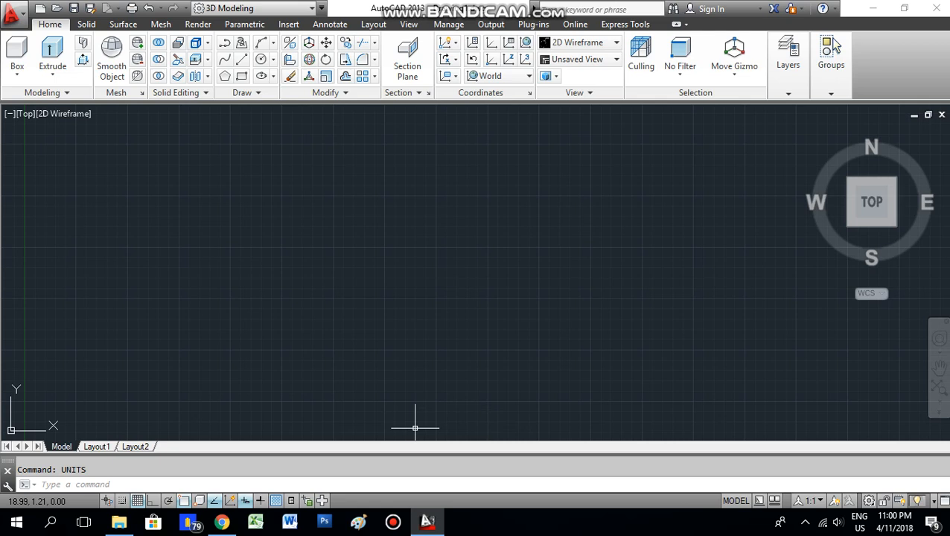
Enter LIMI so the LIMITS command is suggested.
type("limi")
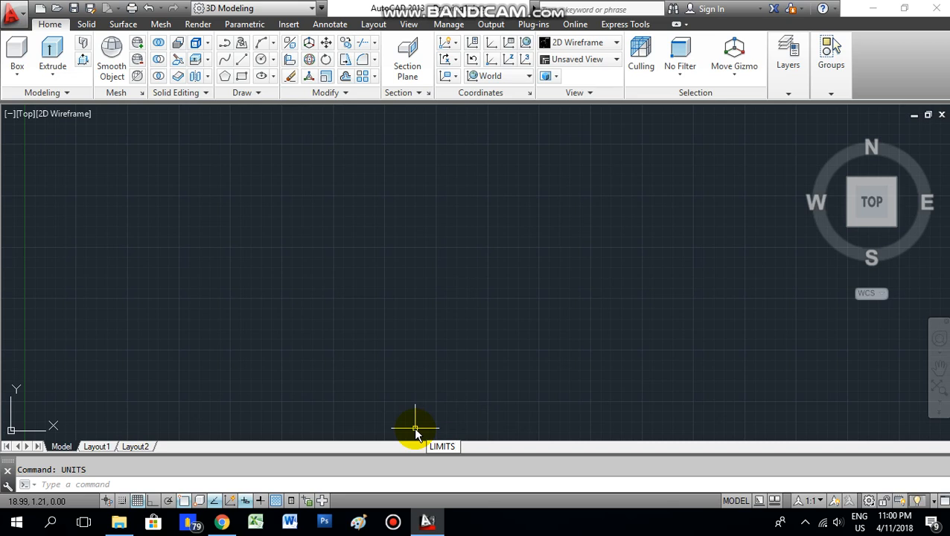
Set the model space limits from 0,0 to 1000,1000.
key("Return")
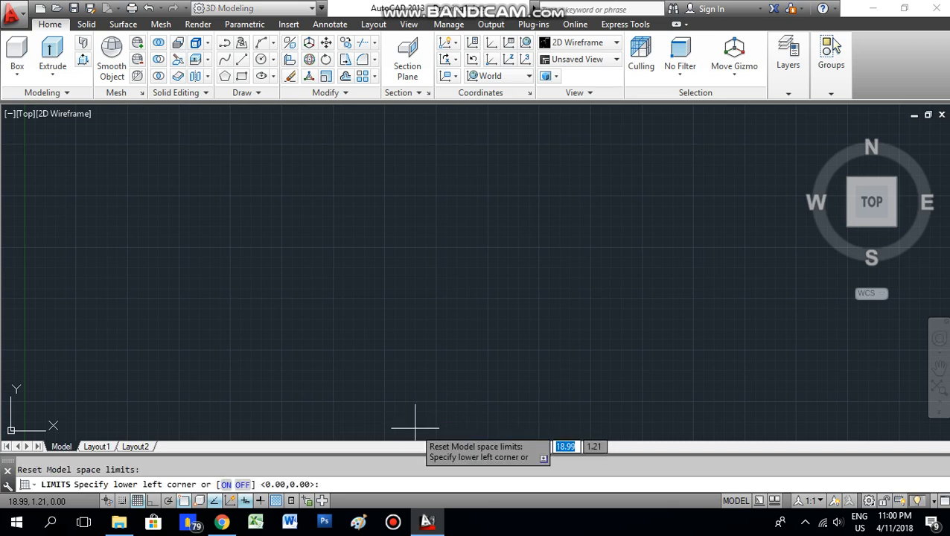
mouse_move(652, 259)
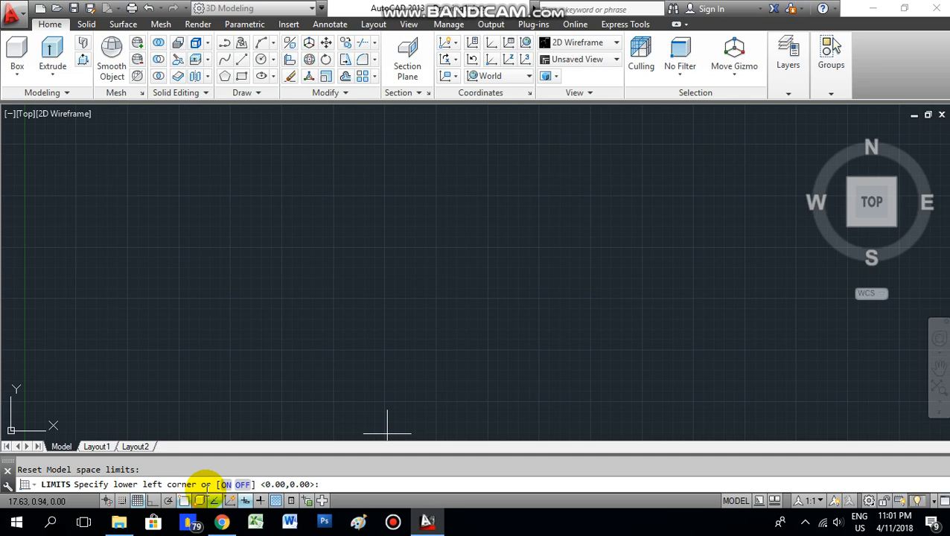
mouse_move(339, 499)
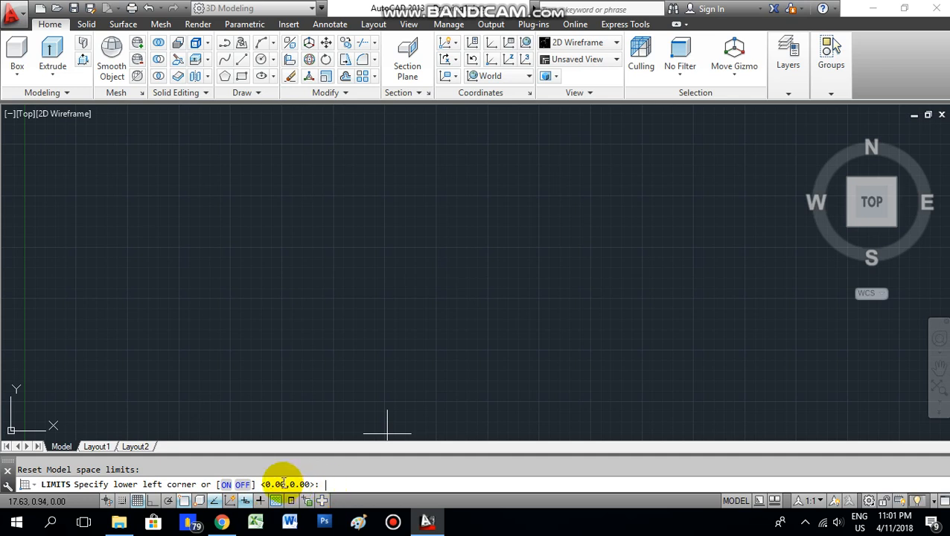
key("Return")
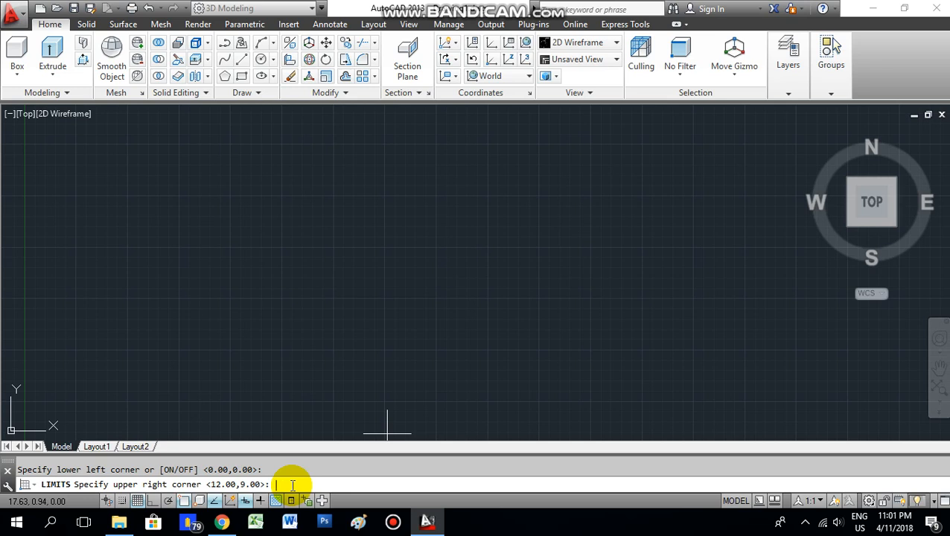
type("1000")
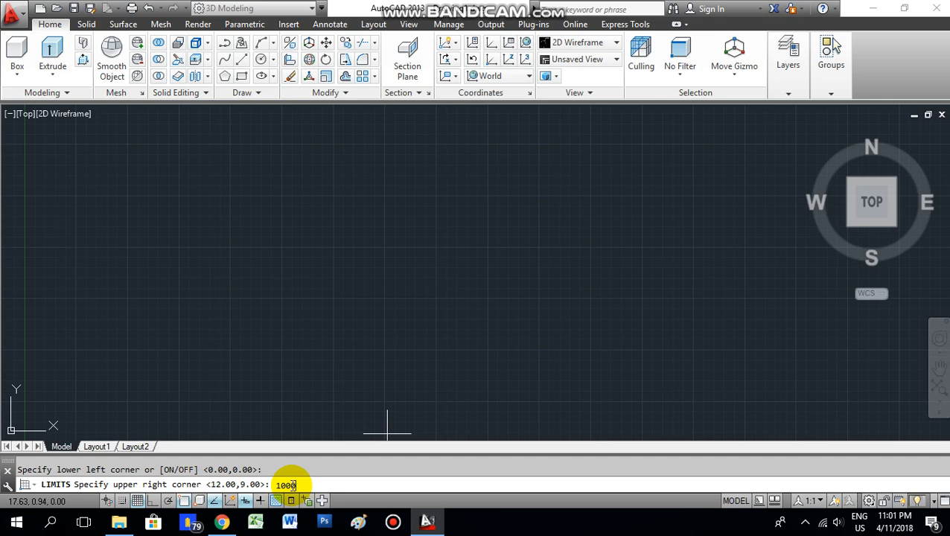
type(",")
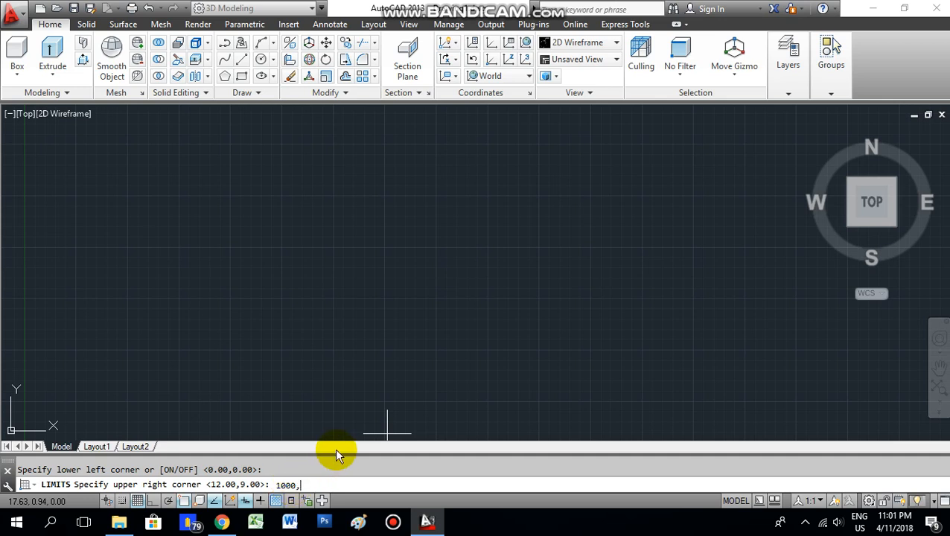
type("1000")
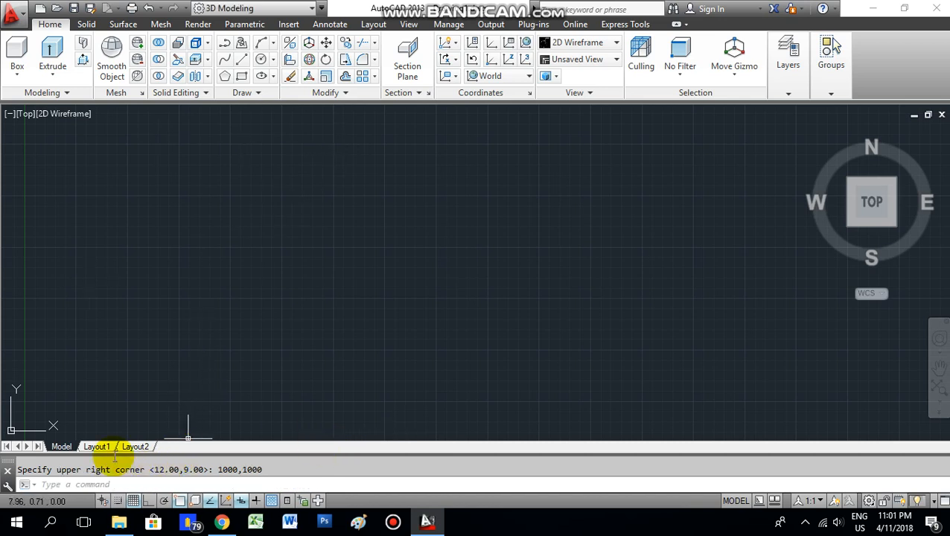
mouse_move(285, 390)
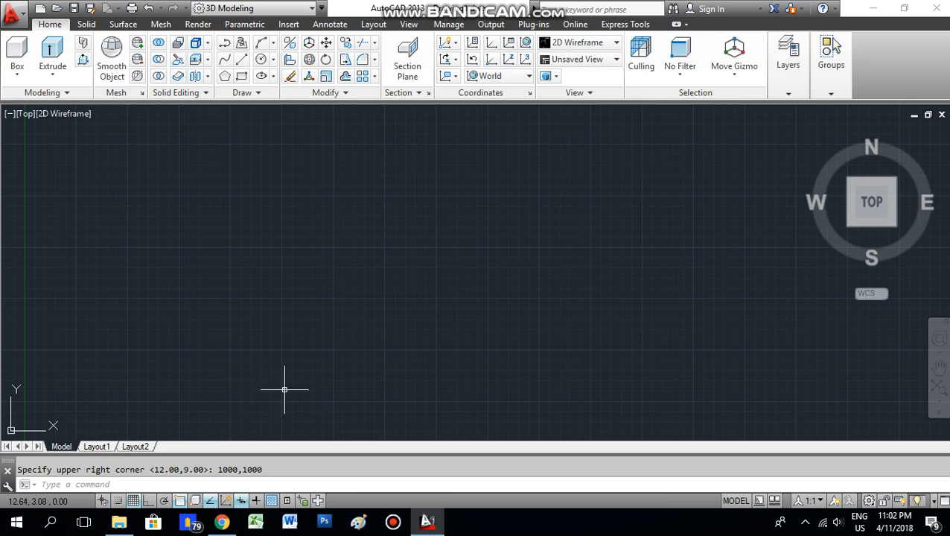
mouse_move(623, 303)
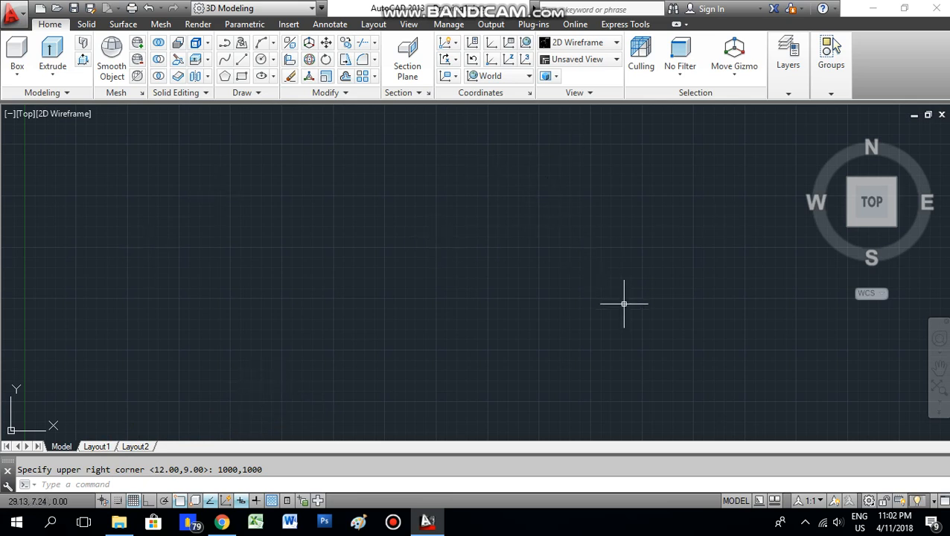
mouse_move(363, 259)
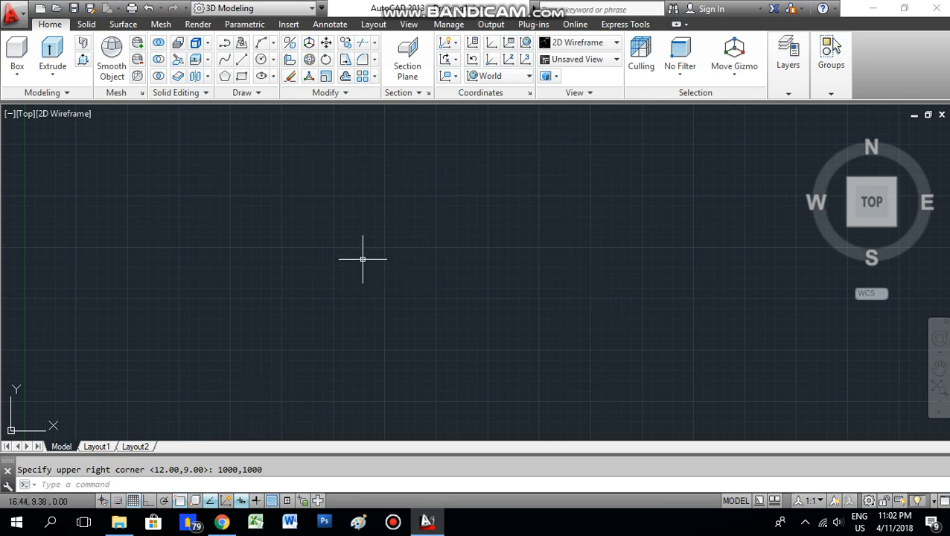
mouse_move(499, 268)
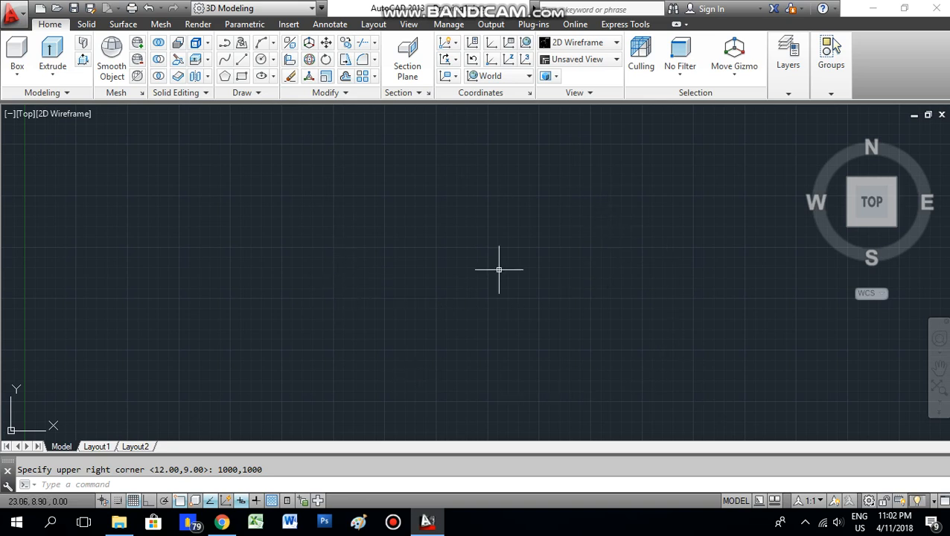
mouse_move(469, 307)
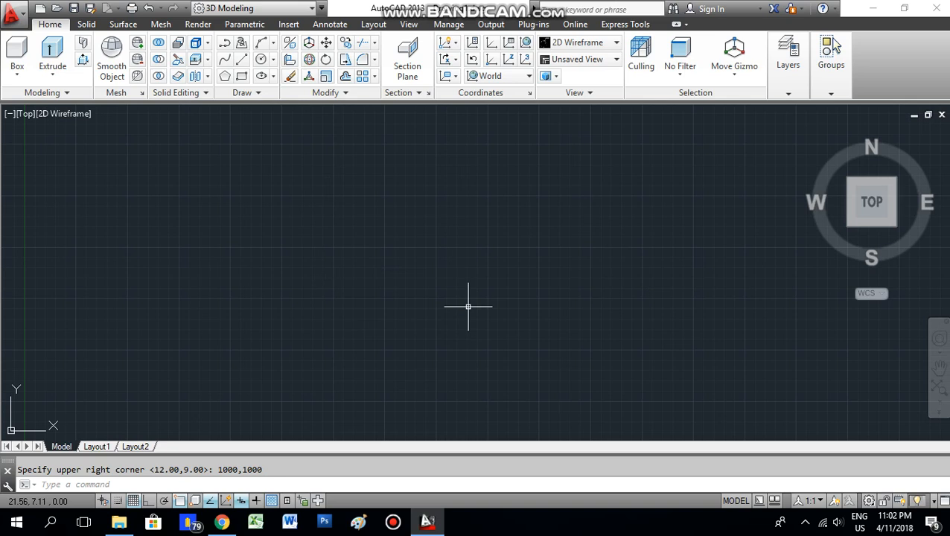
Start the ZOOM command so its options are offered.
type("Zoo")
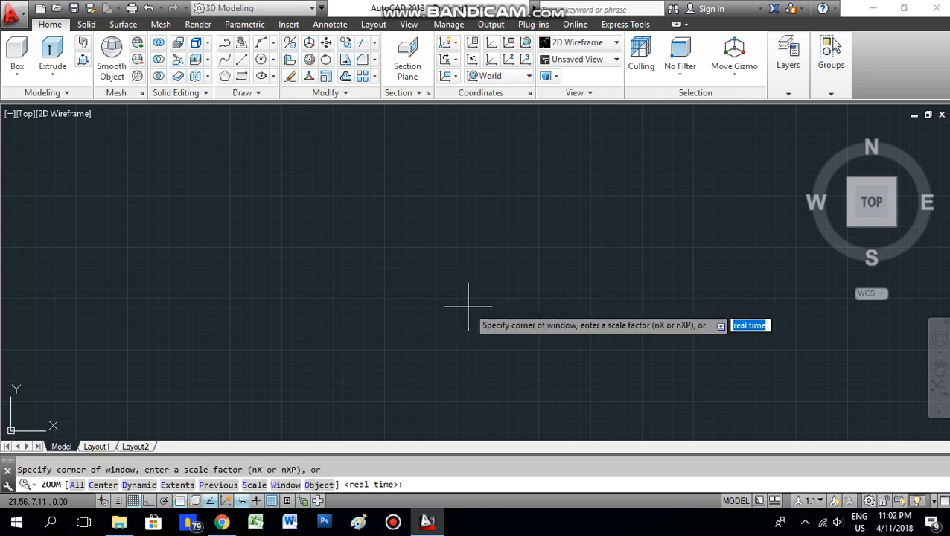
mouse_move(277, 417)
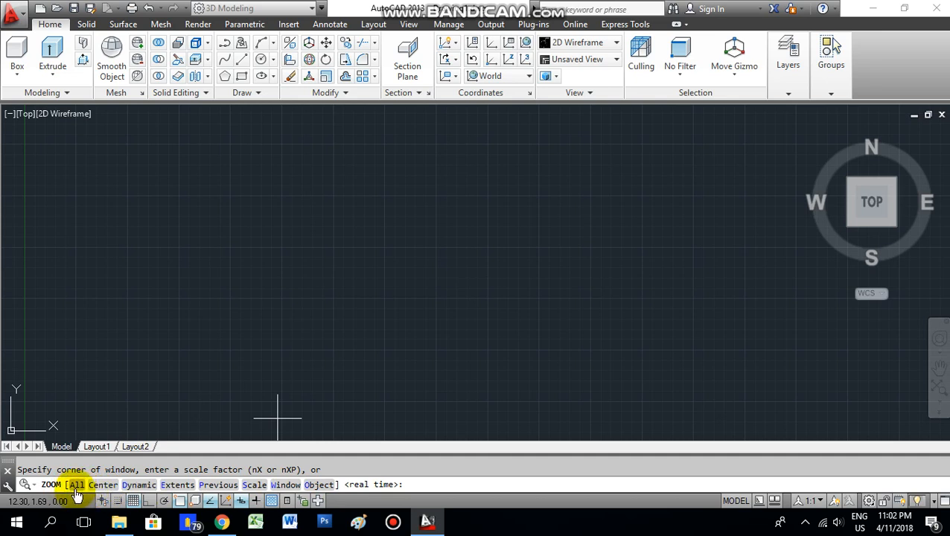
Zoom All so the view covers the full 1000 by 1000 limits.
left_click(76, 485)
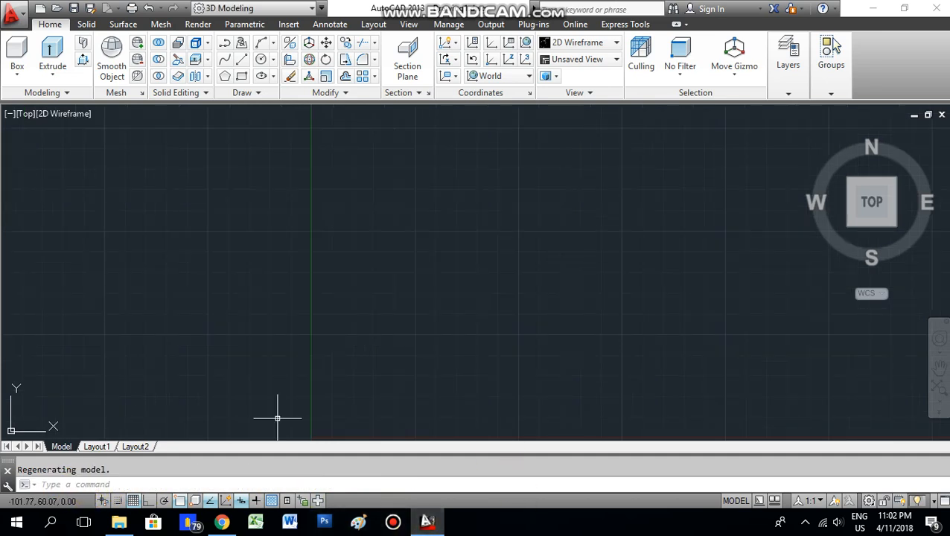
mouse_move(226, 329)
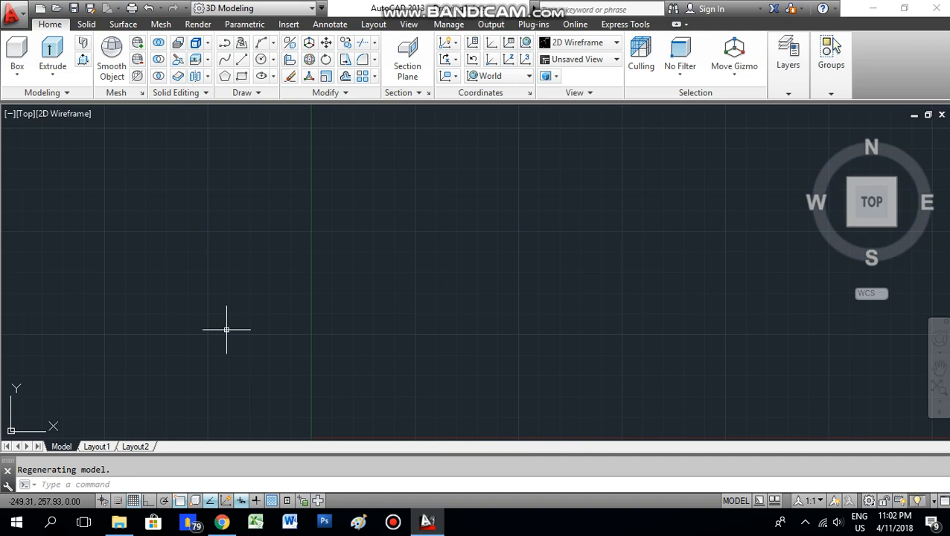
mouse_move(407, 201)
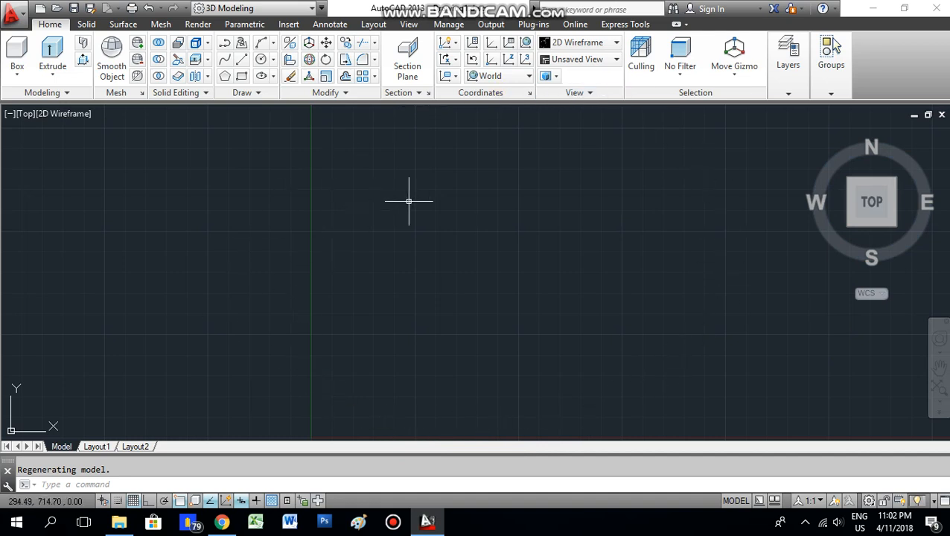
mouse_move(646, 223)
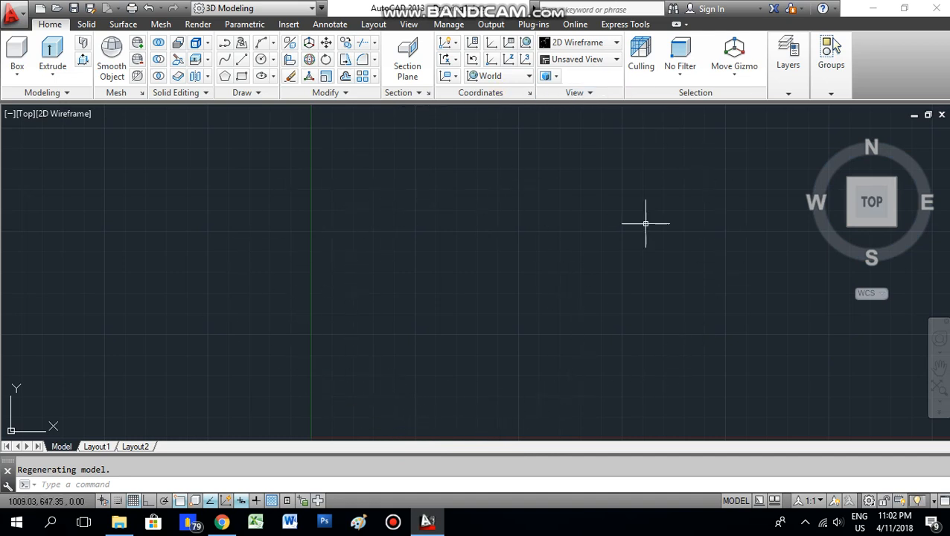
mouse_move(242, 195)
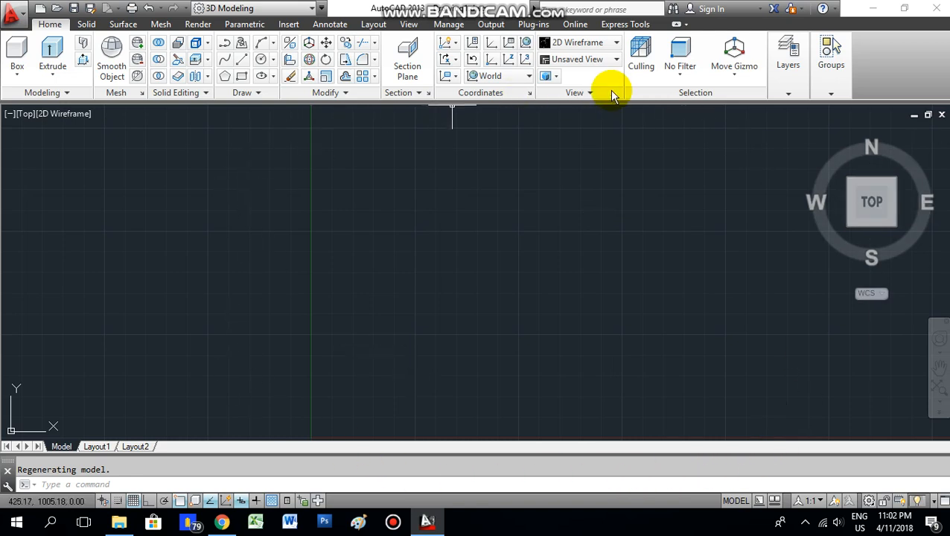
mouse_move(238, 250)
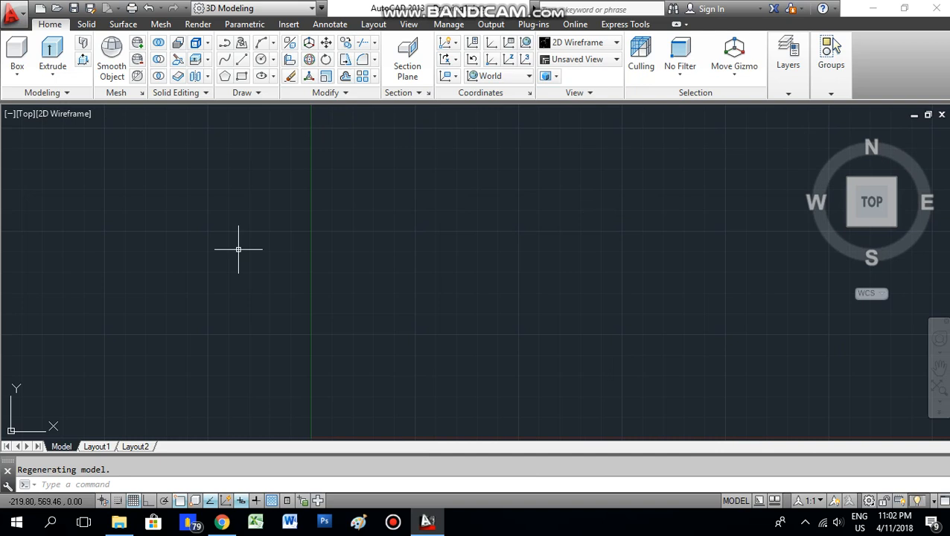
mouse_move(375, 303)
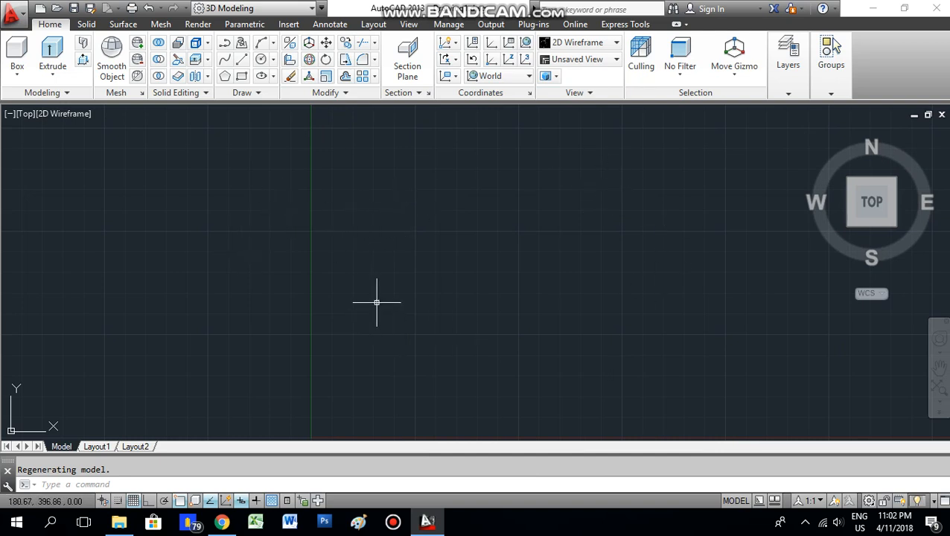
mouse_move(123, 146)
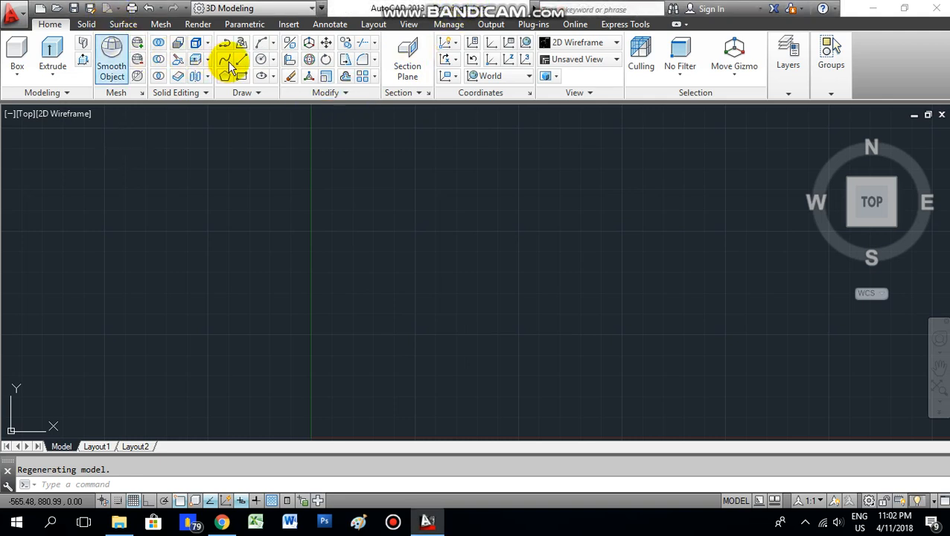
mouse_move(243, 62)
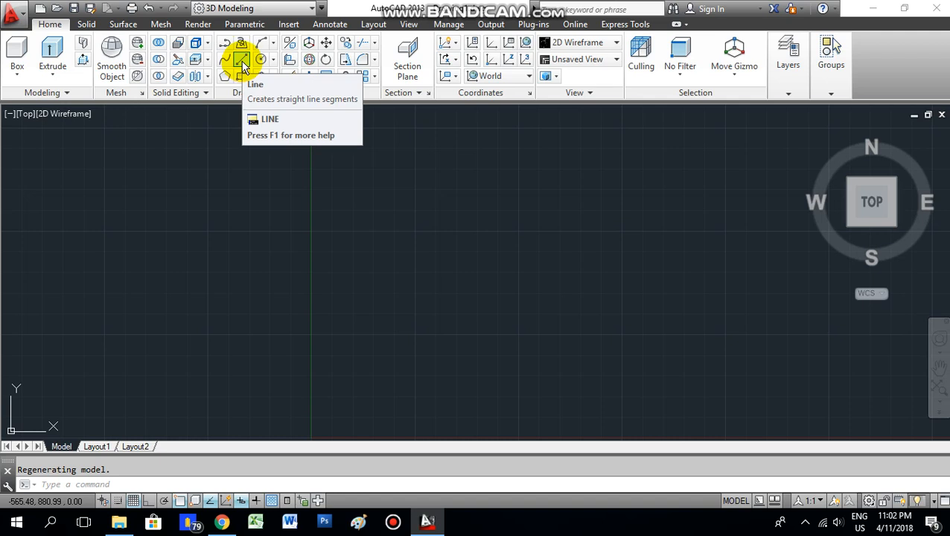
mouse_move(243, 62)
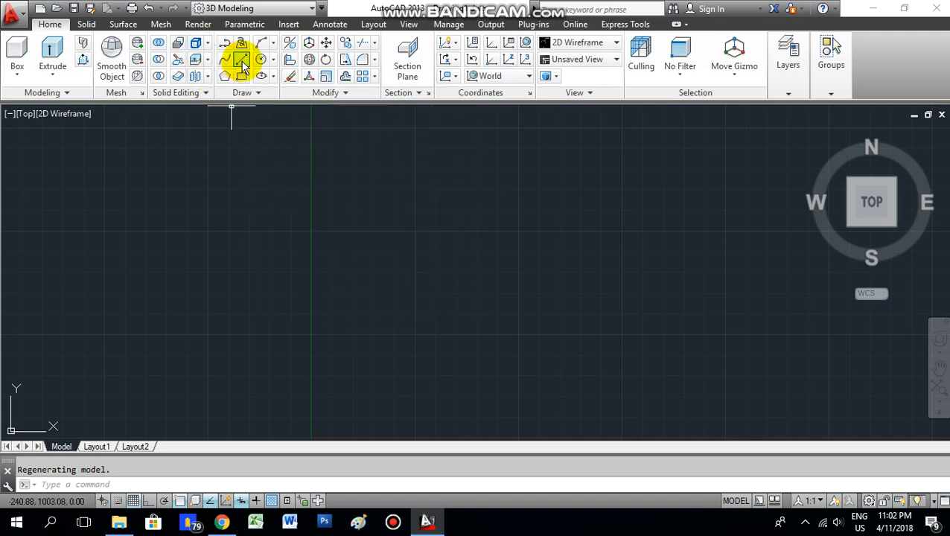
mouse_move(242, 63)
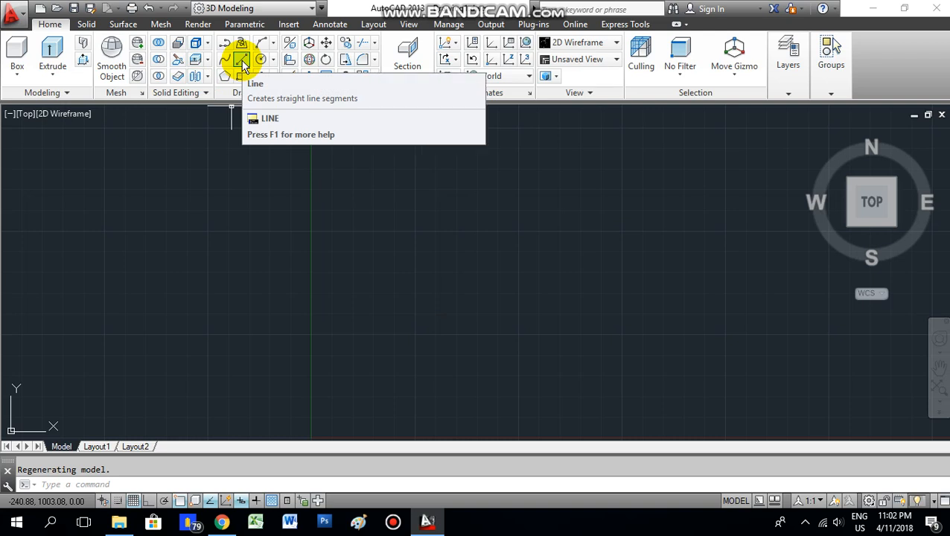
mouse_move(243, 61)
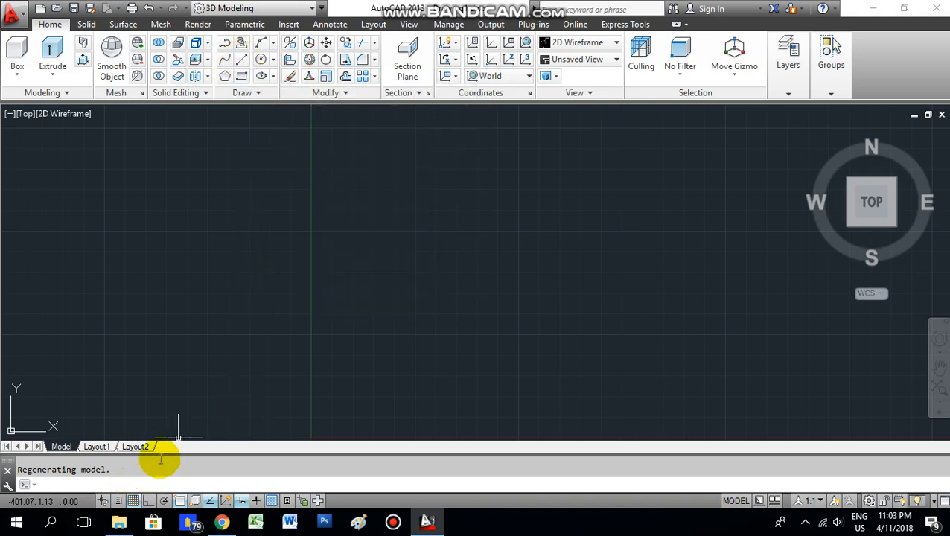
Start a LINE and place its first point in the drawing area.
type("LINE Specify first point:")
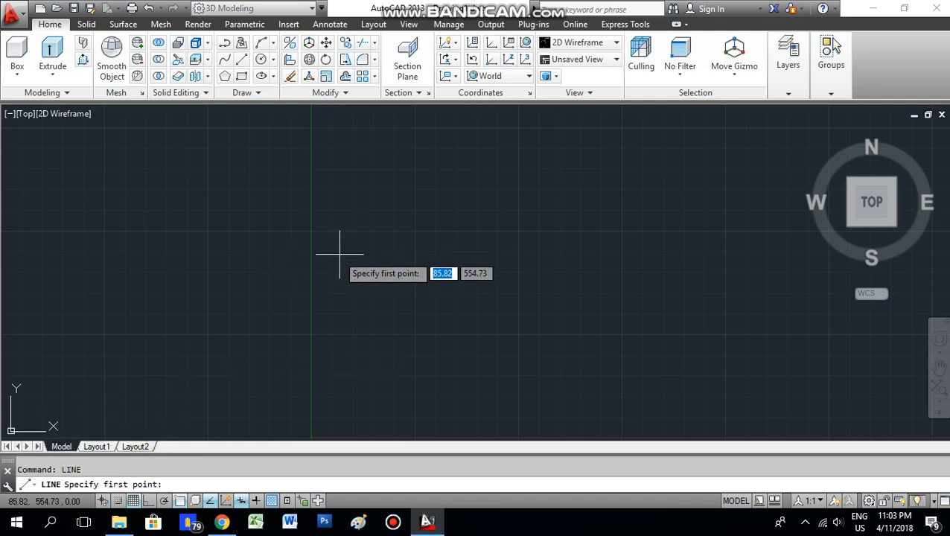
left_click(339, 252)
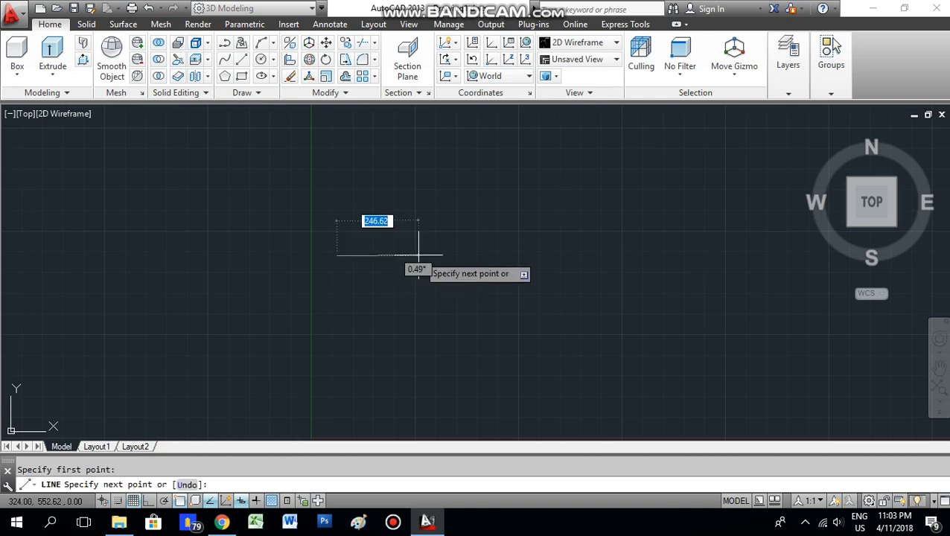
Cancel the unfinished line and start a new one from the Draw panel.
key("Escape")
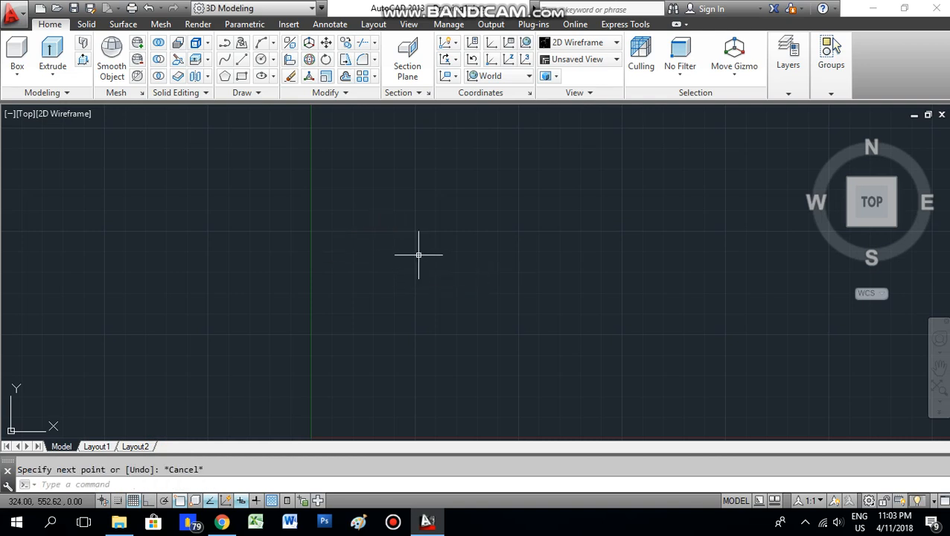
mouse_move(244, 58)
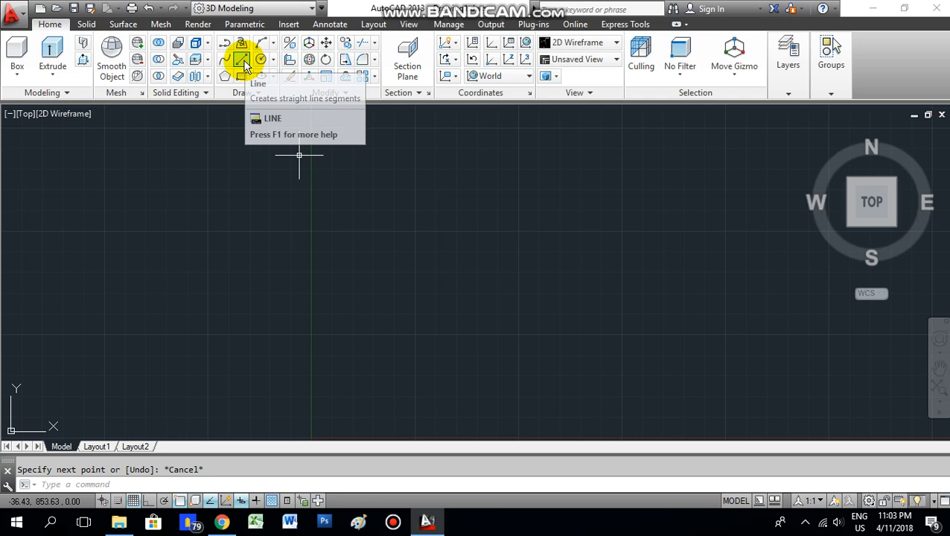
mouse_move(244, 61)
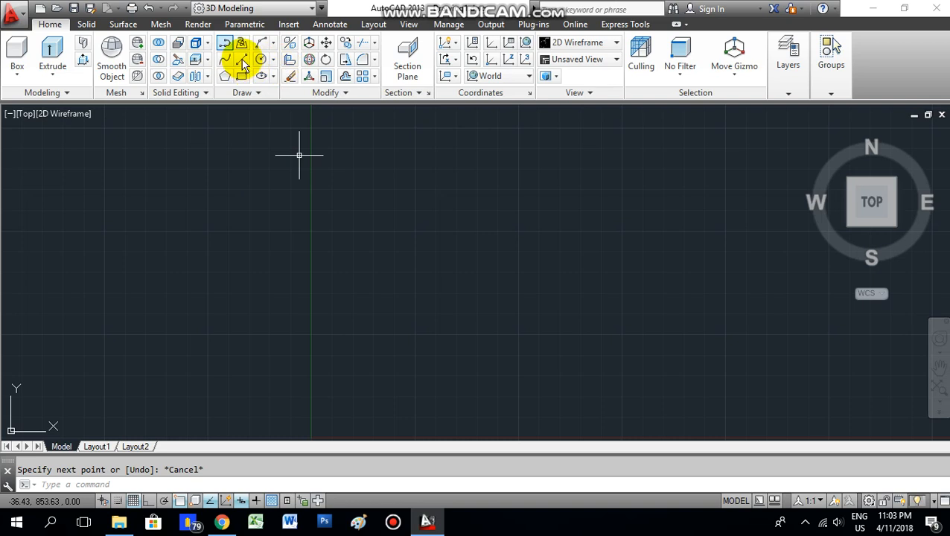
mouse_move(243, 60)
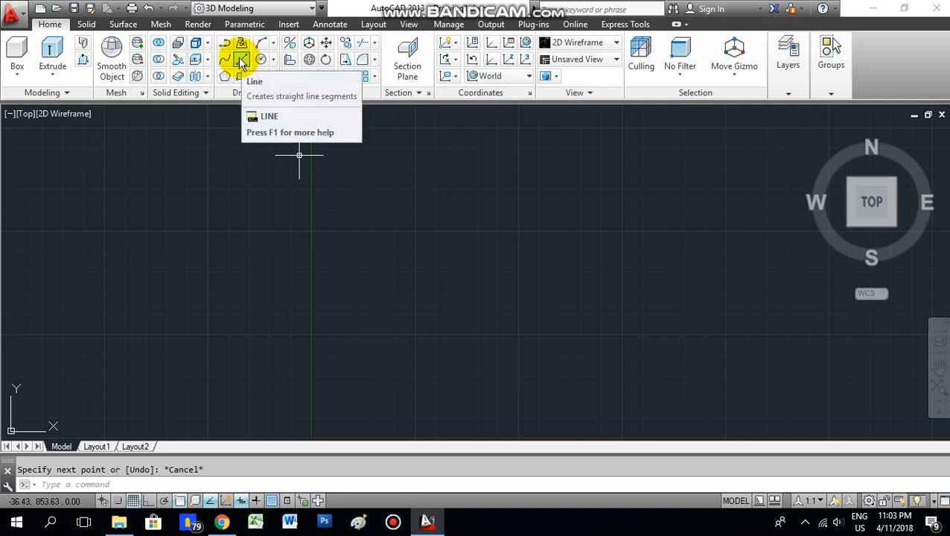
left_click(241, 59)
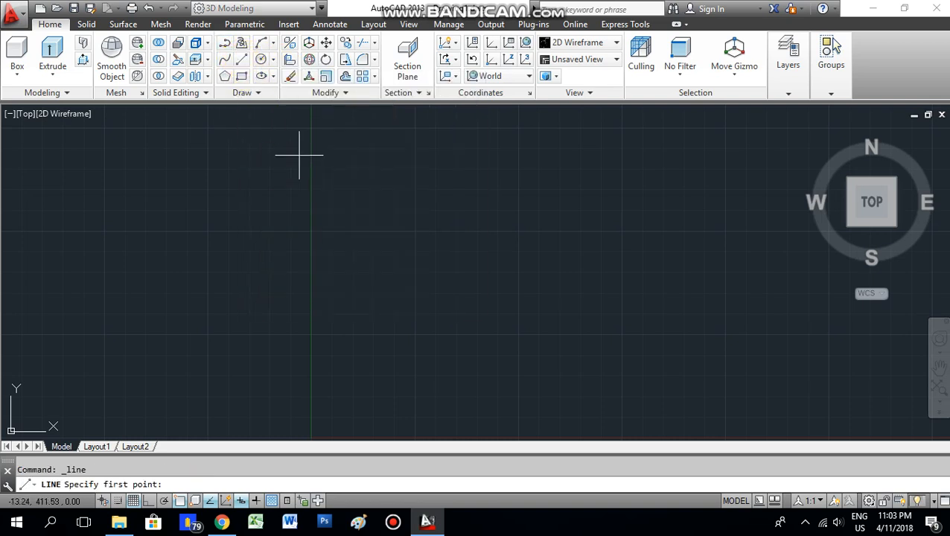
mouse_move(333, 192)
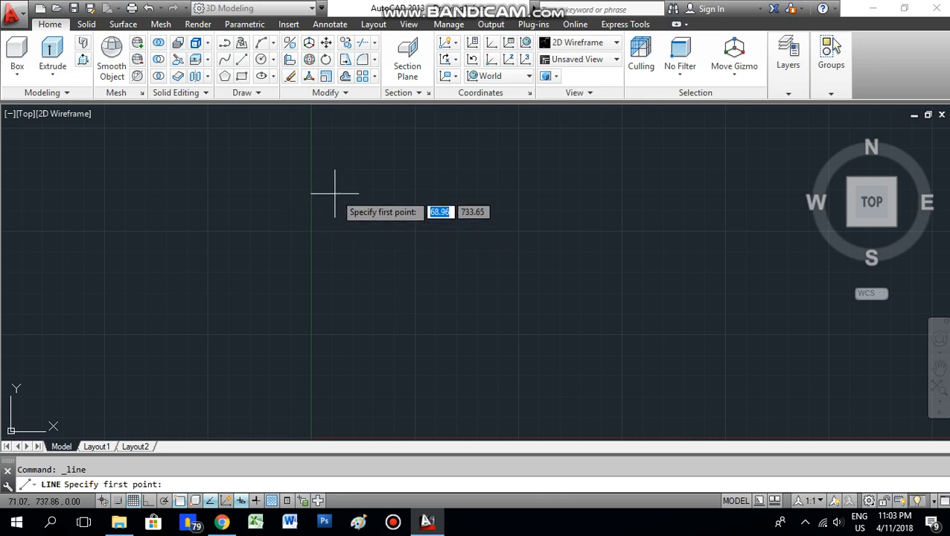
mouse_move(356, 207)
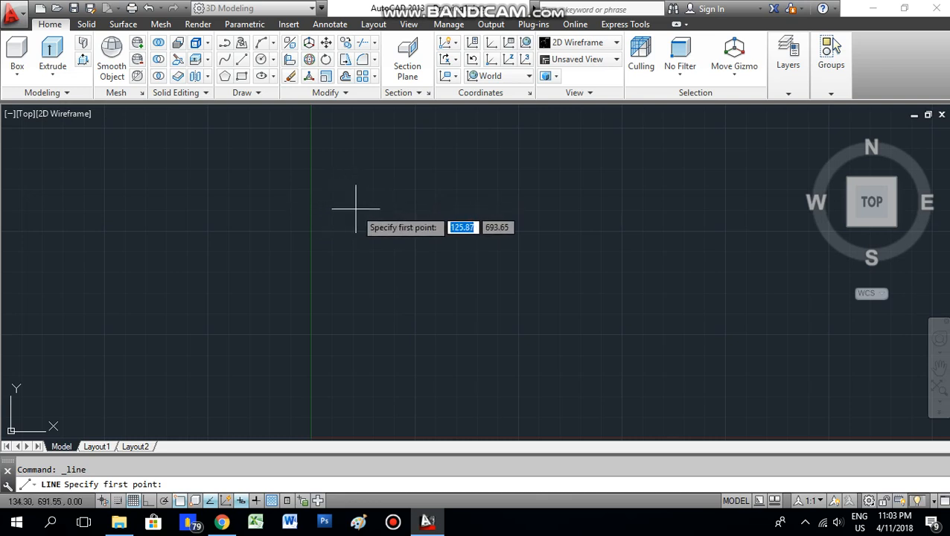
mouse_move(378, 205)
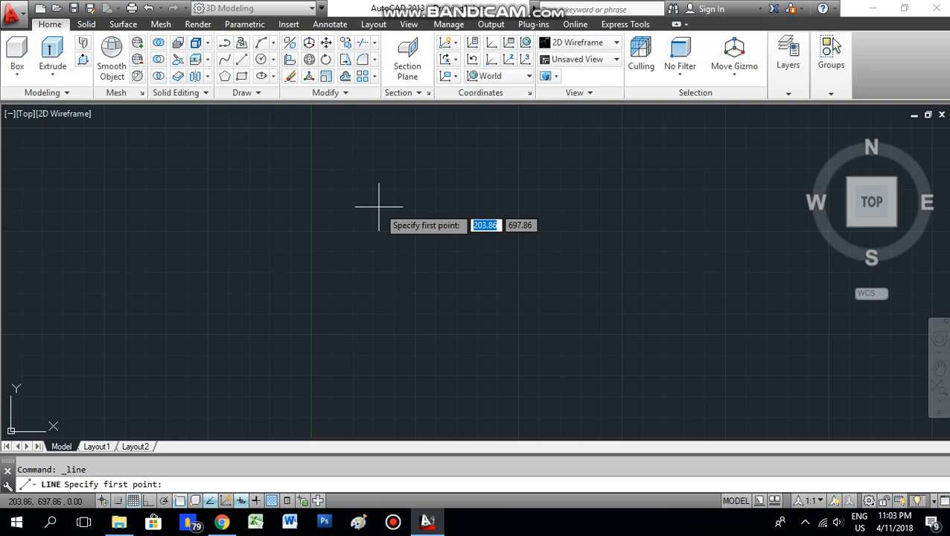
mouse_move(362, 218)
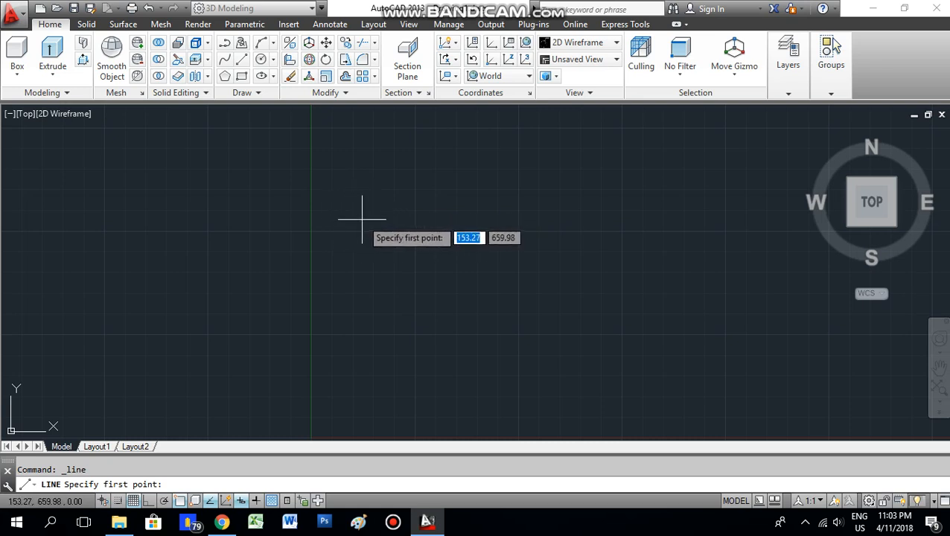
mouse_move(344, 207)
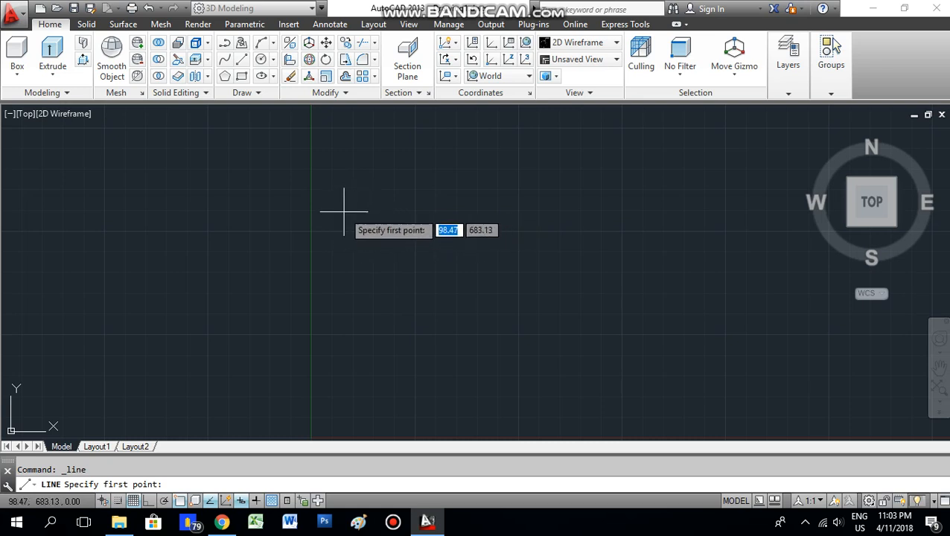
mouse_move(339, 230)
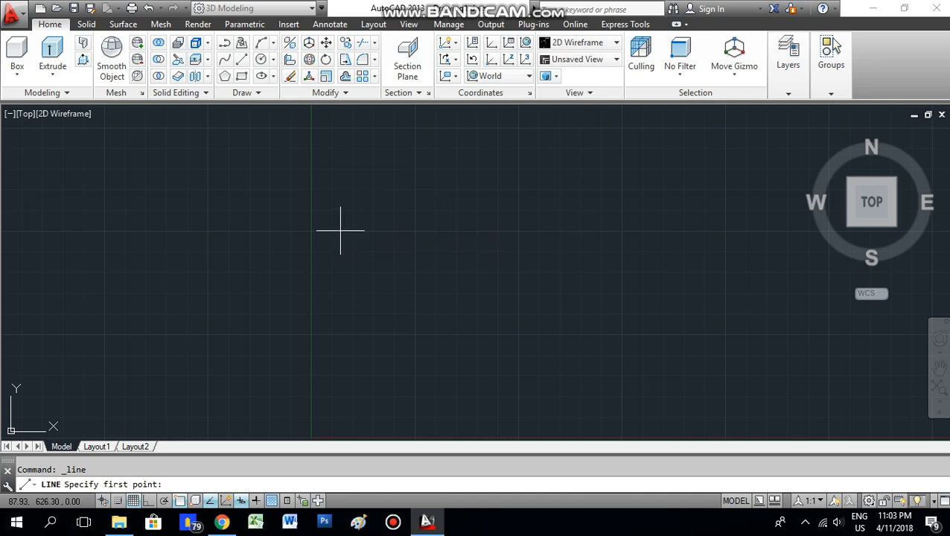
Place the star's first edge start point left of the drawing centre.
left_click(340, 229)
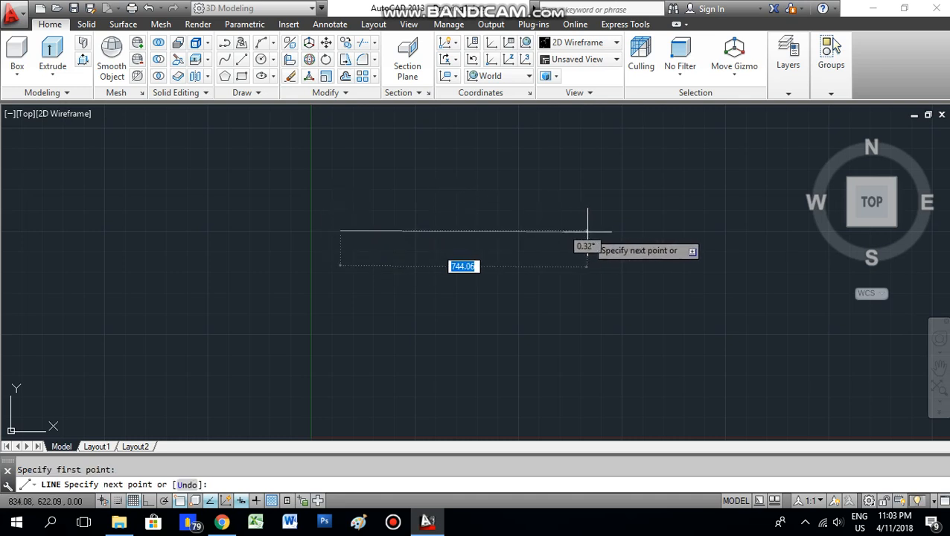
mouse_move(618, 216)
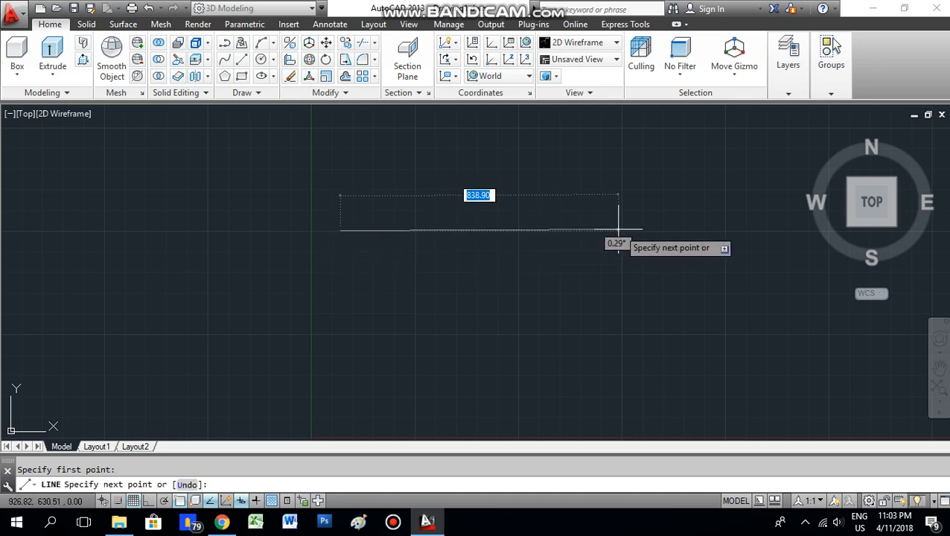
mouse_move(623, 238)
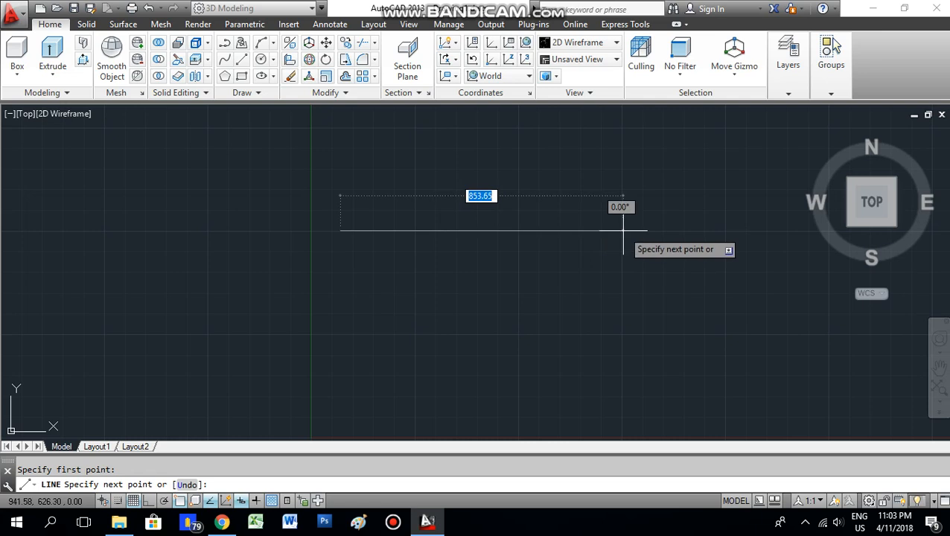
mouse_move(375, 227)
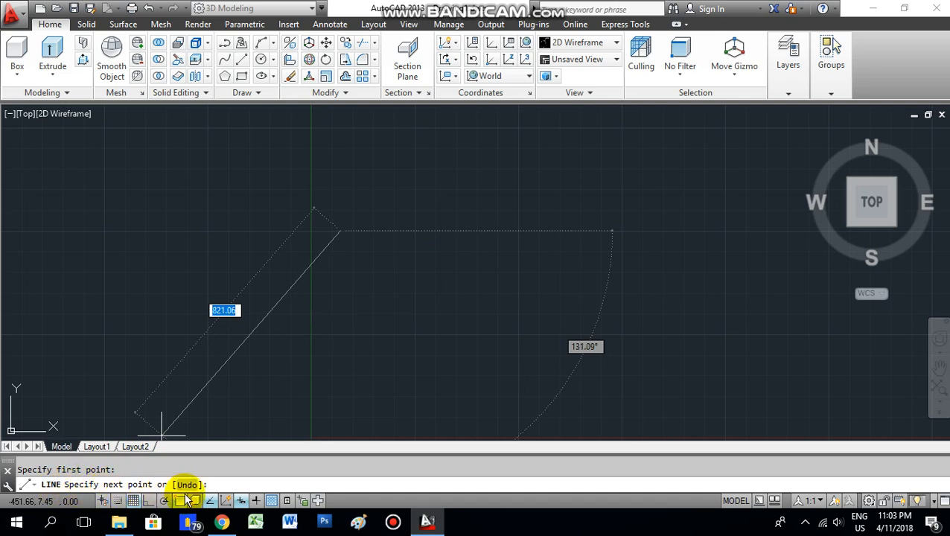
mouse_move(624, 223)
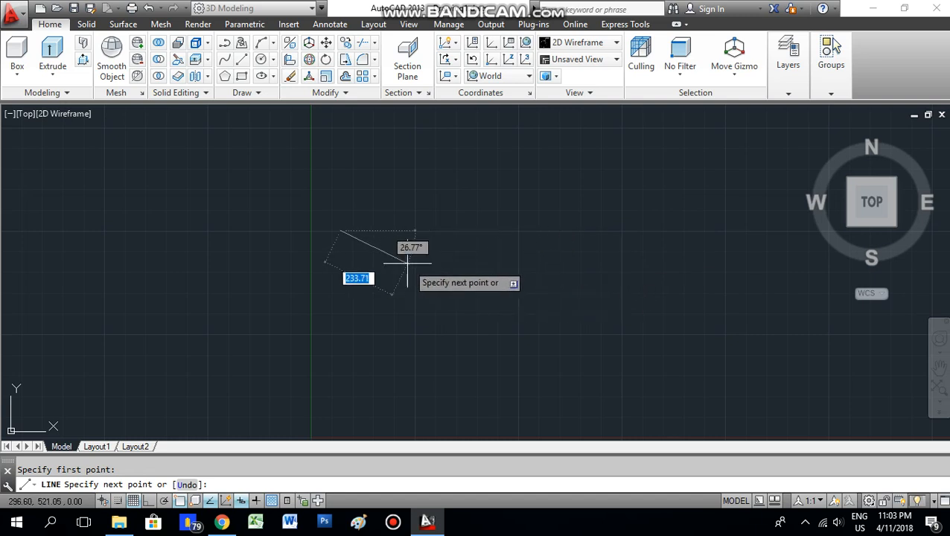
mouse_move(643, 230)
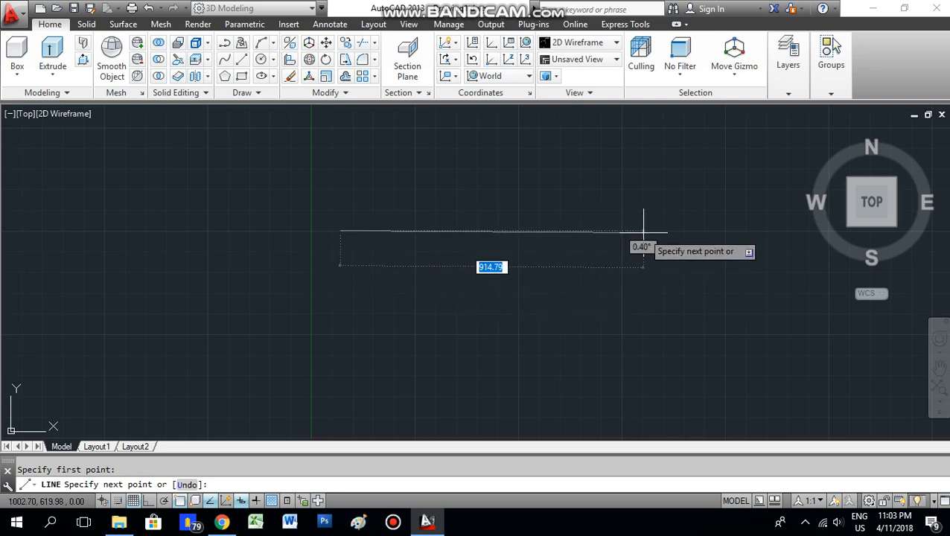
mouse_move(616, 226)
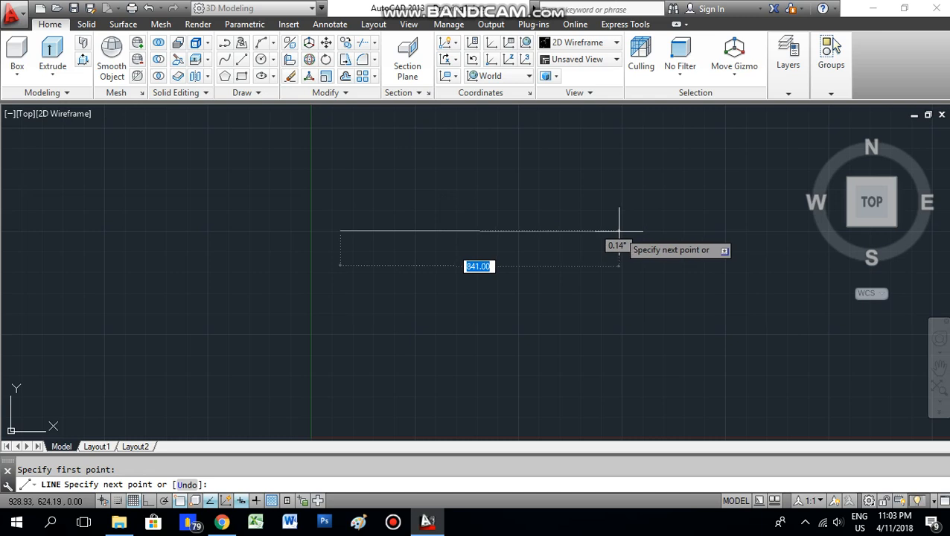
Continue the star's line segments through the right point and the top apex.
left_click(617, 232)
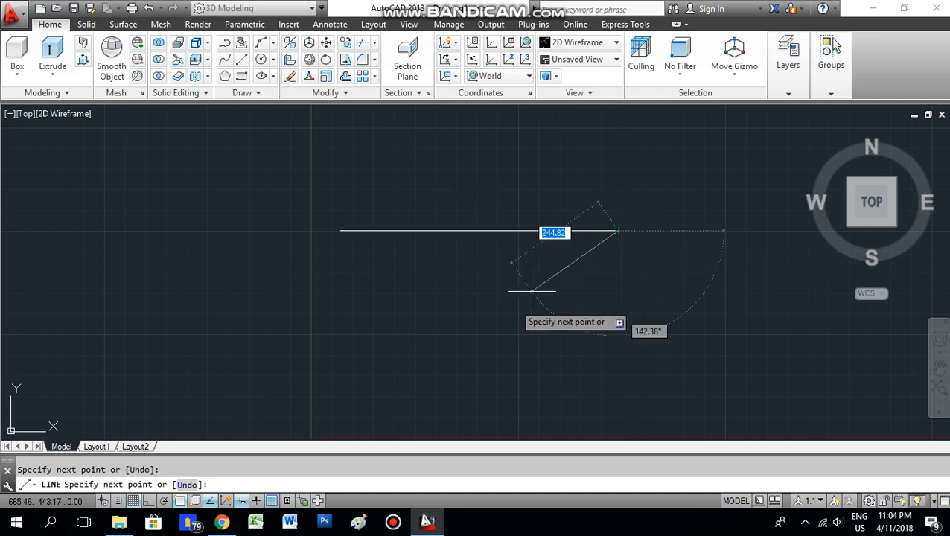
mouse_move(447, 362)
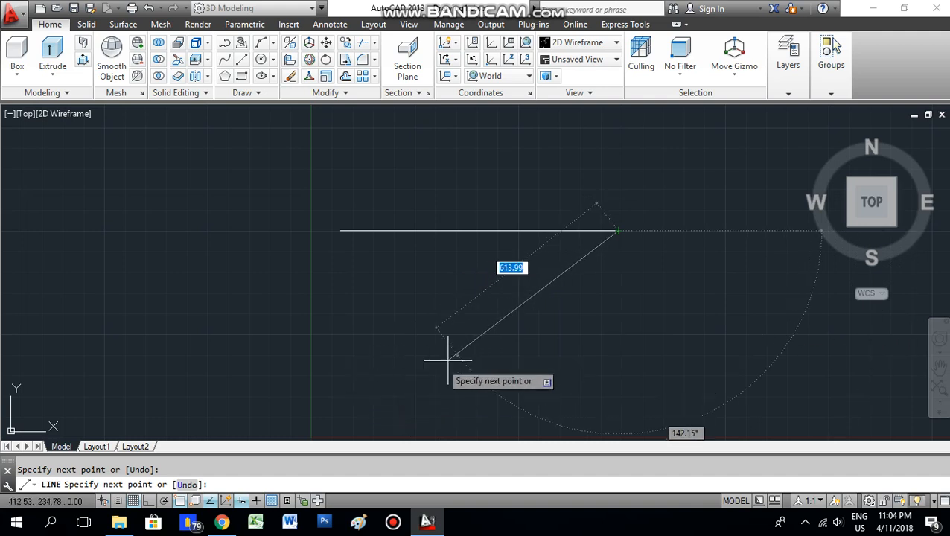
mouse_move(400, 370)
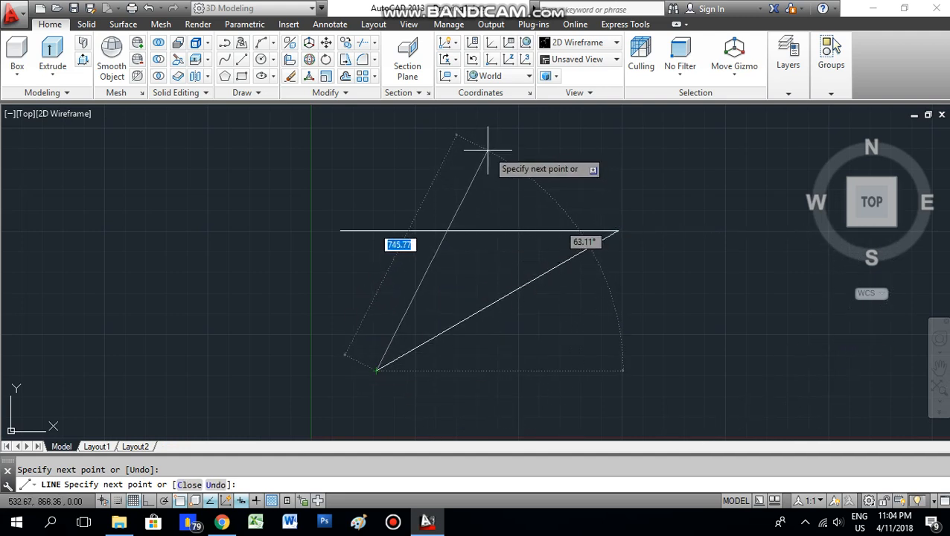
left_click(496, 142)
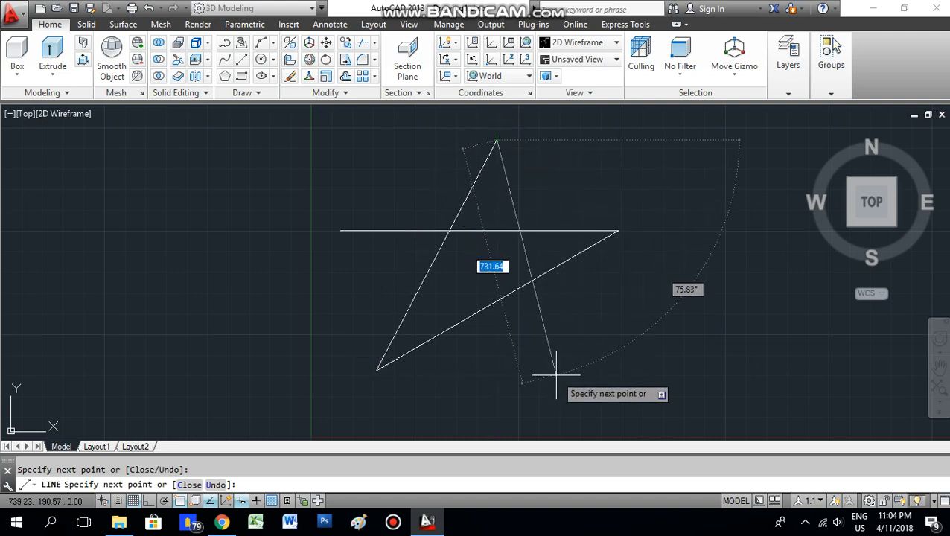
mouse_move(578, 369)
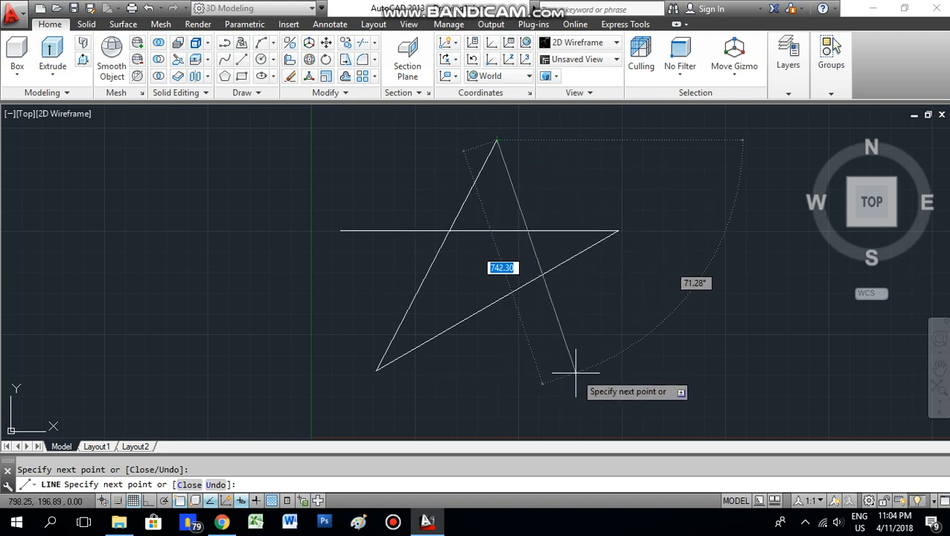
mouse_move(578, 373)
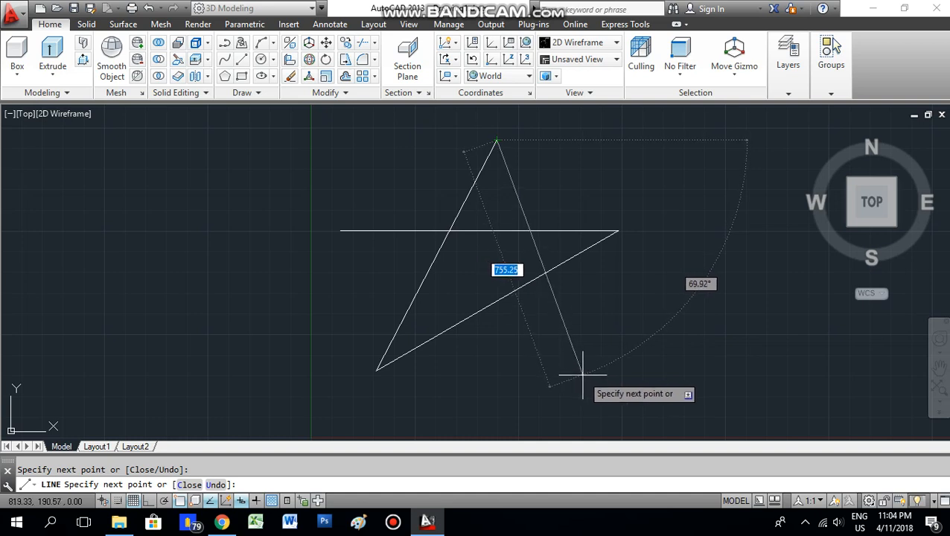
mouse_move(518, 346)
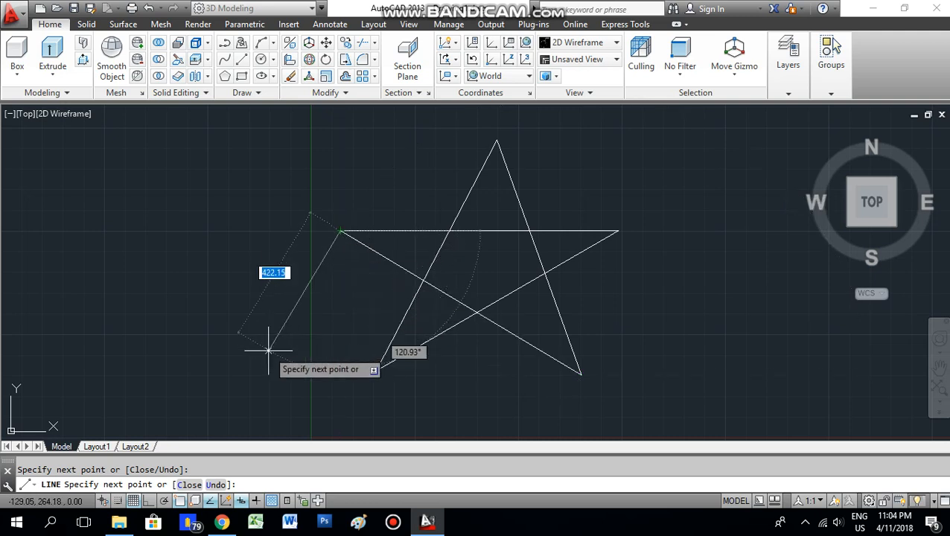
mouse_move(277, 305)
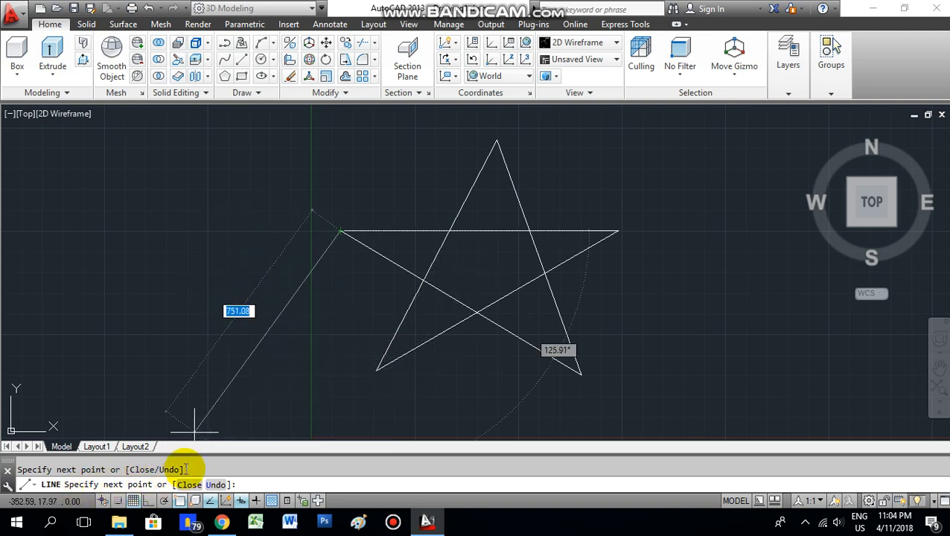
mouse_move(226, 305)
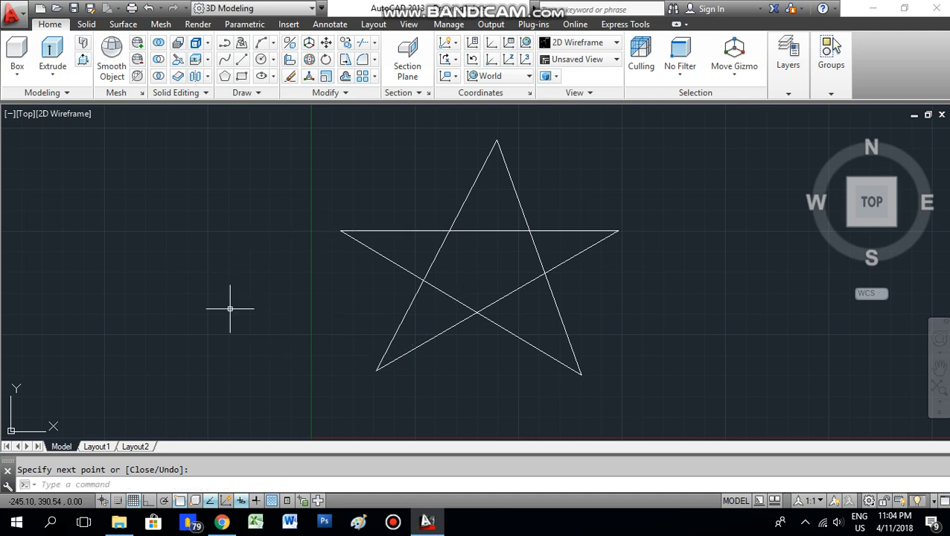
mouse_move(424, 161)
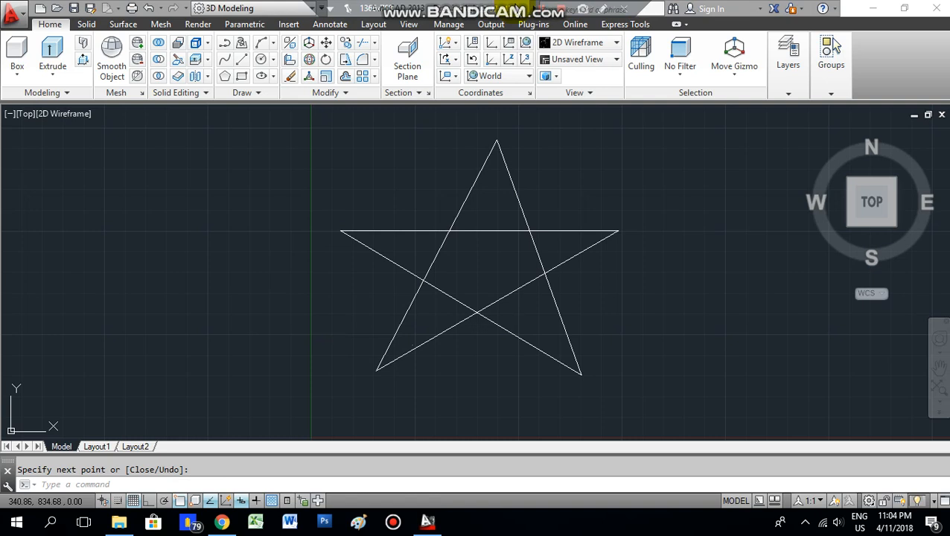
mouse_move(432, 223)
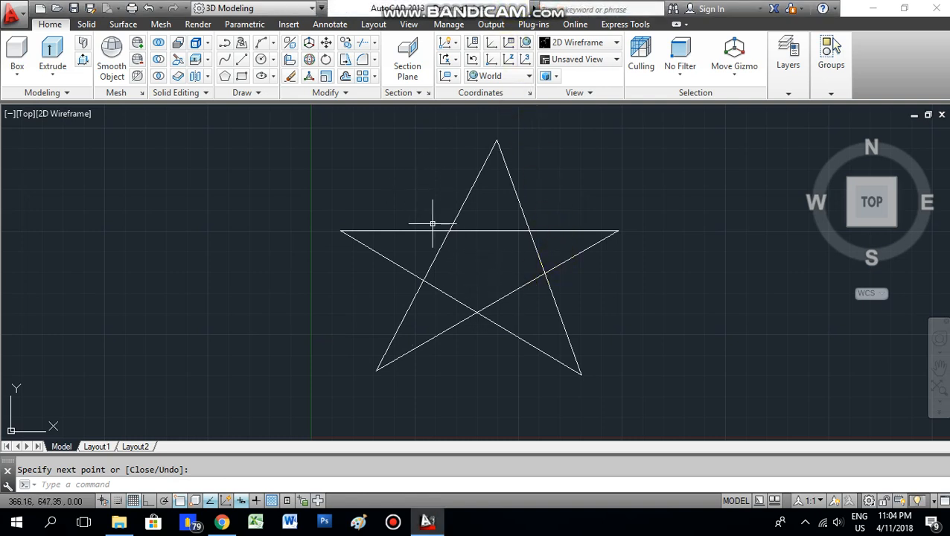
mouse_move(544, 308)
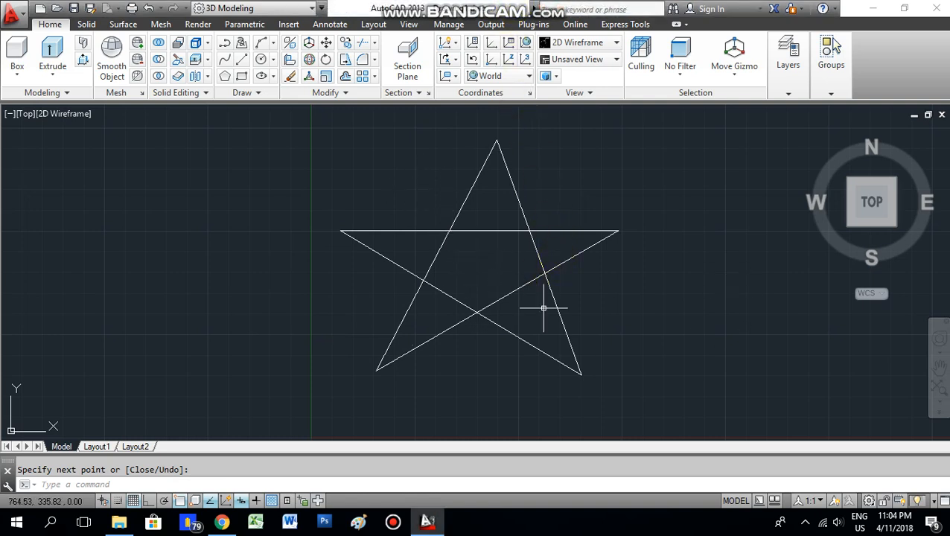
mouse_move(506, 232)
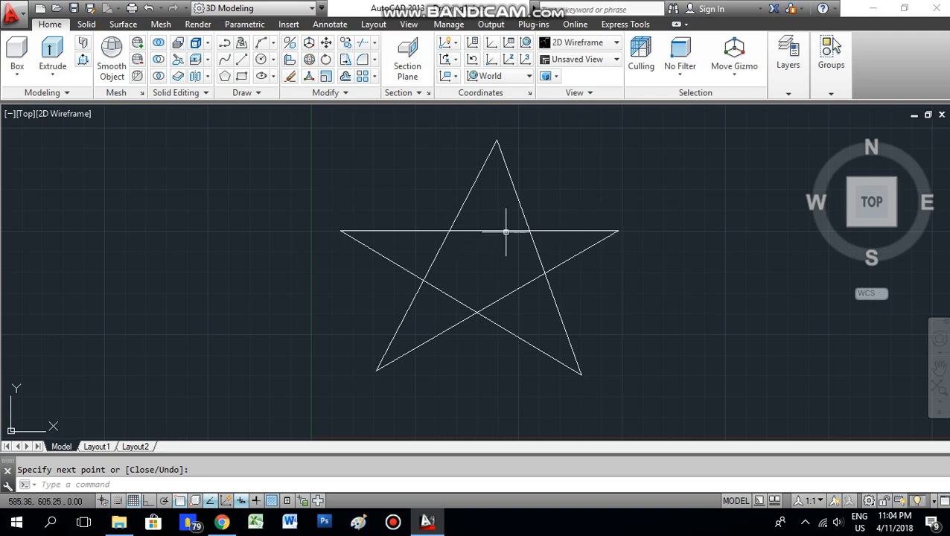
mouse_move(503, 203)
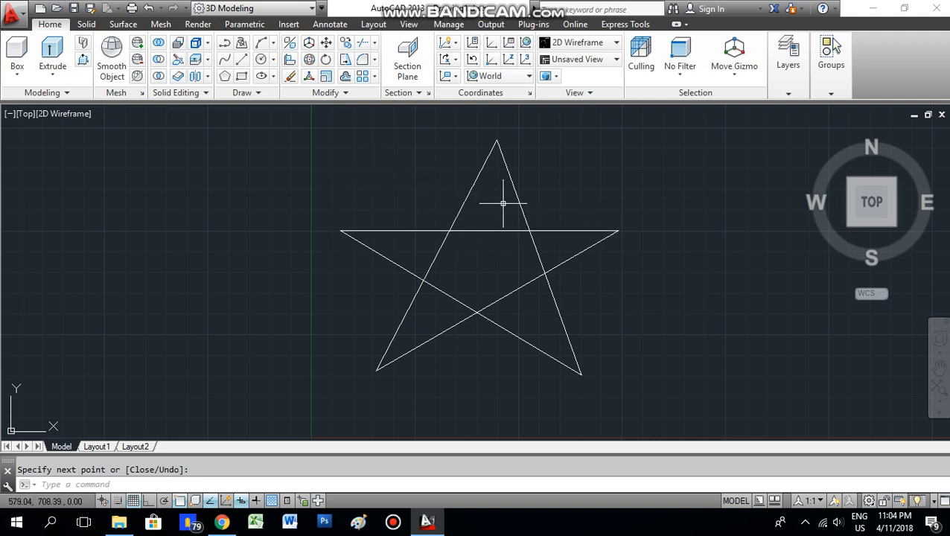
mouse_move(503, 203)
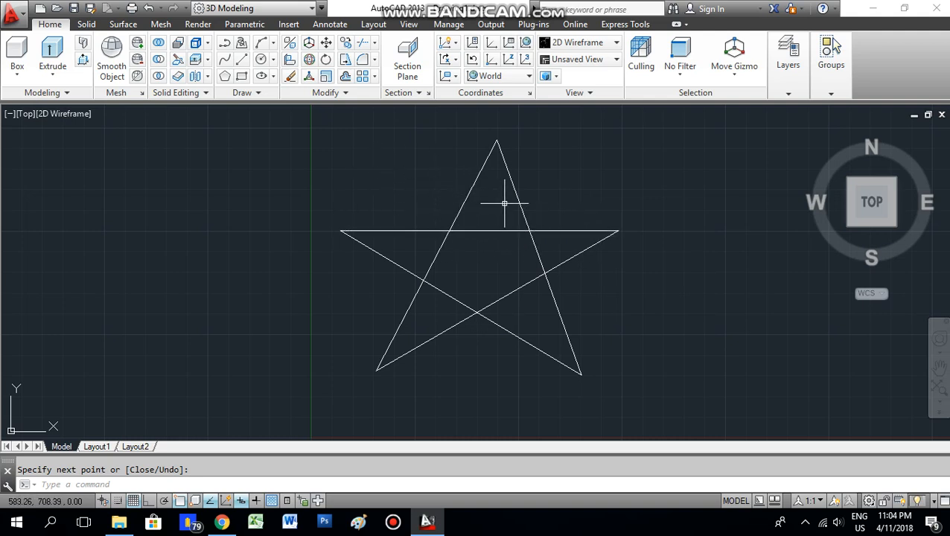
mouse_move(505, 118)
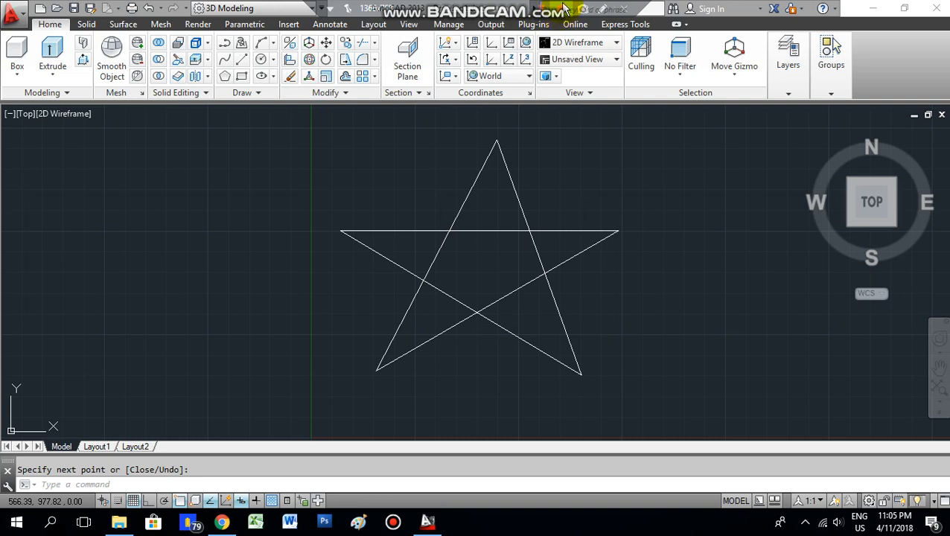
mouse_move(512, 92)
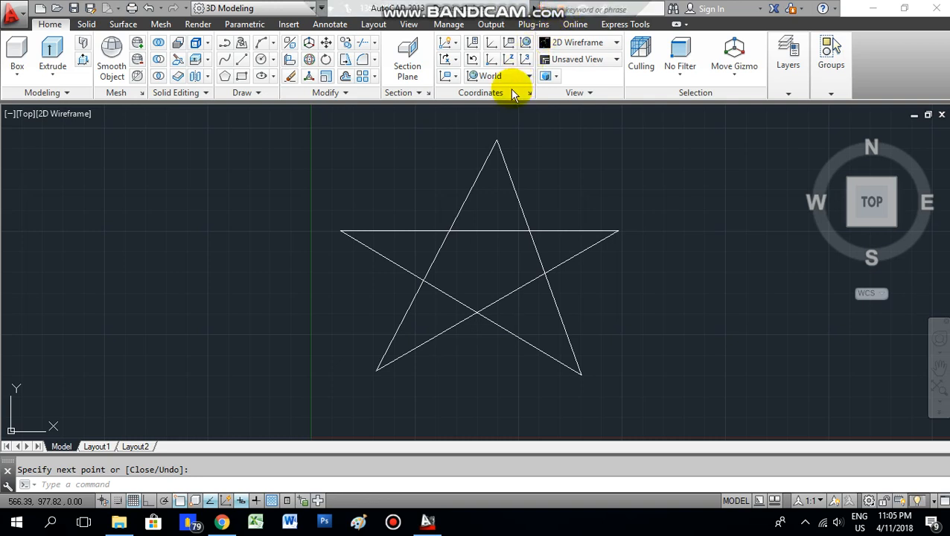